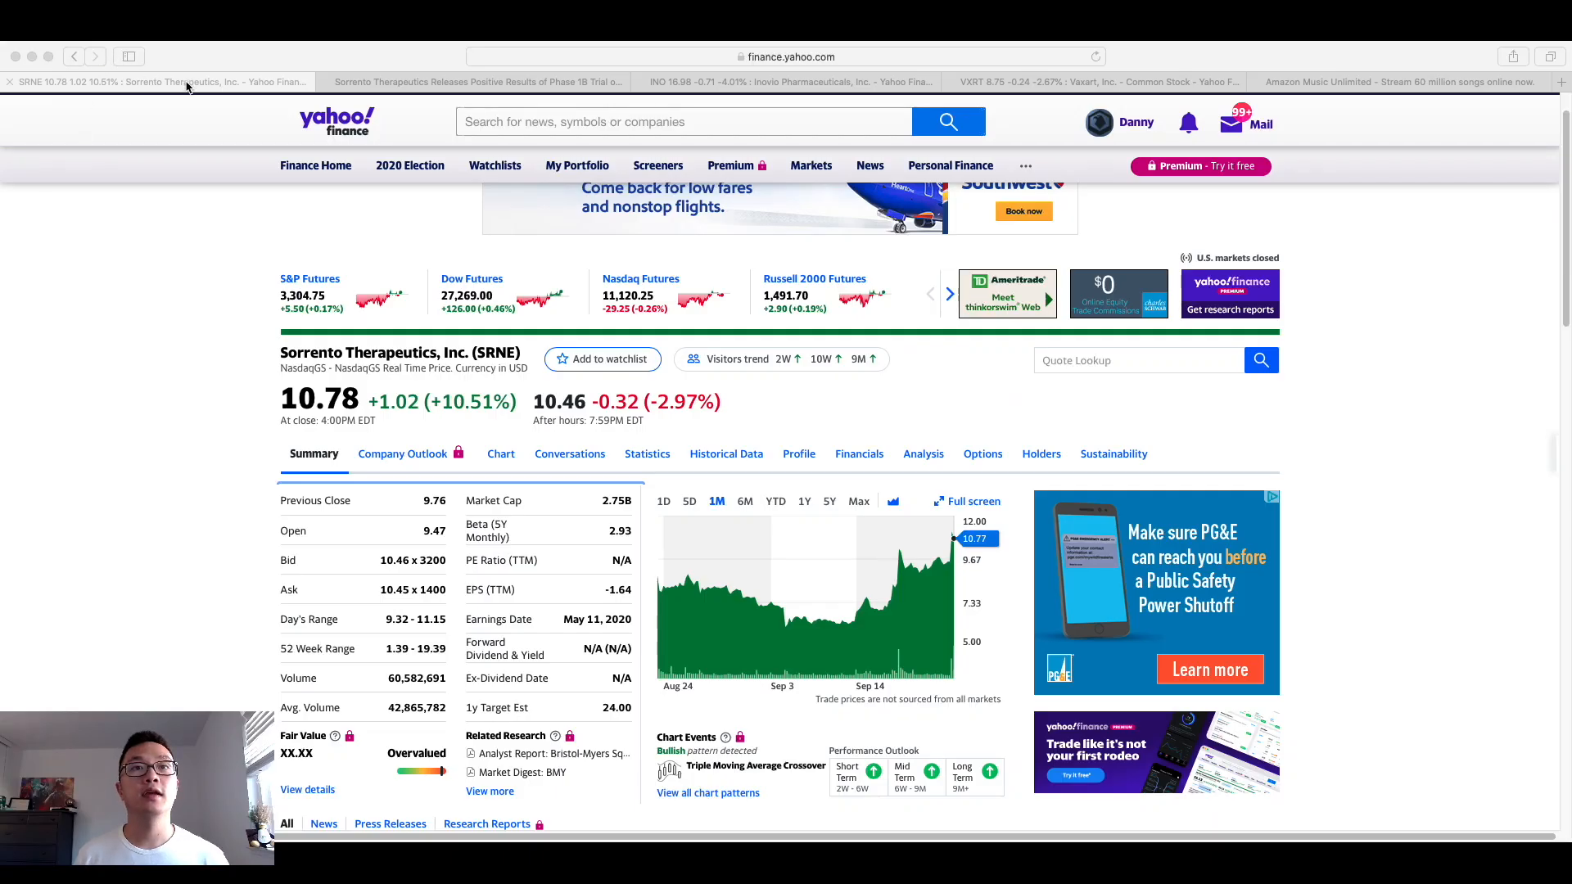
mouse_move(345, 398)
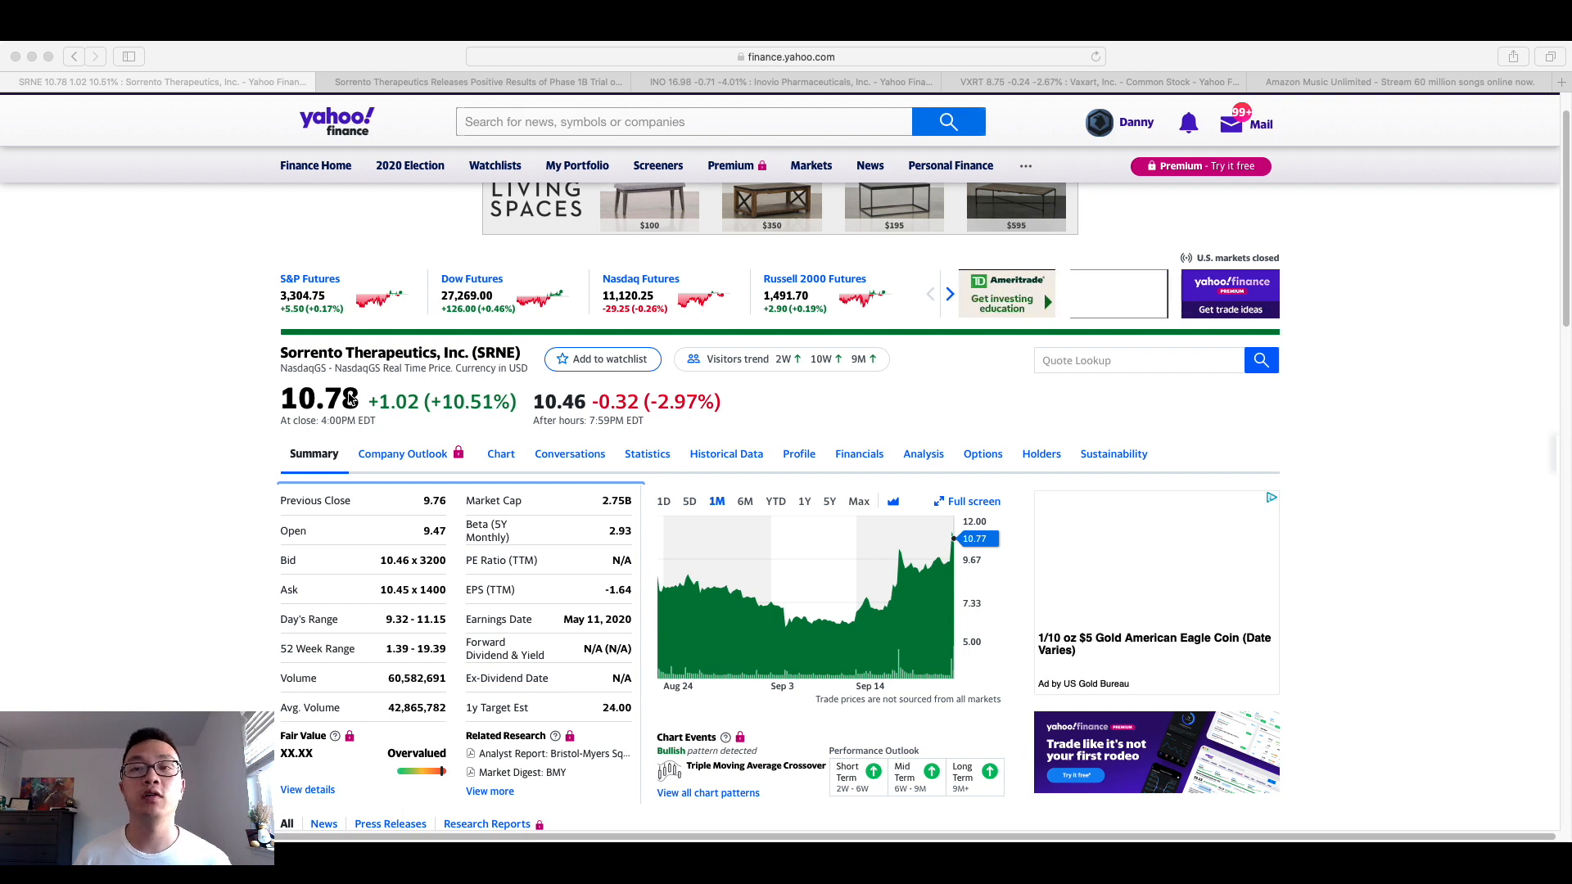
mouse_move(852, 619)
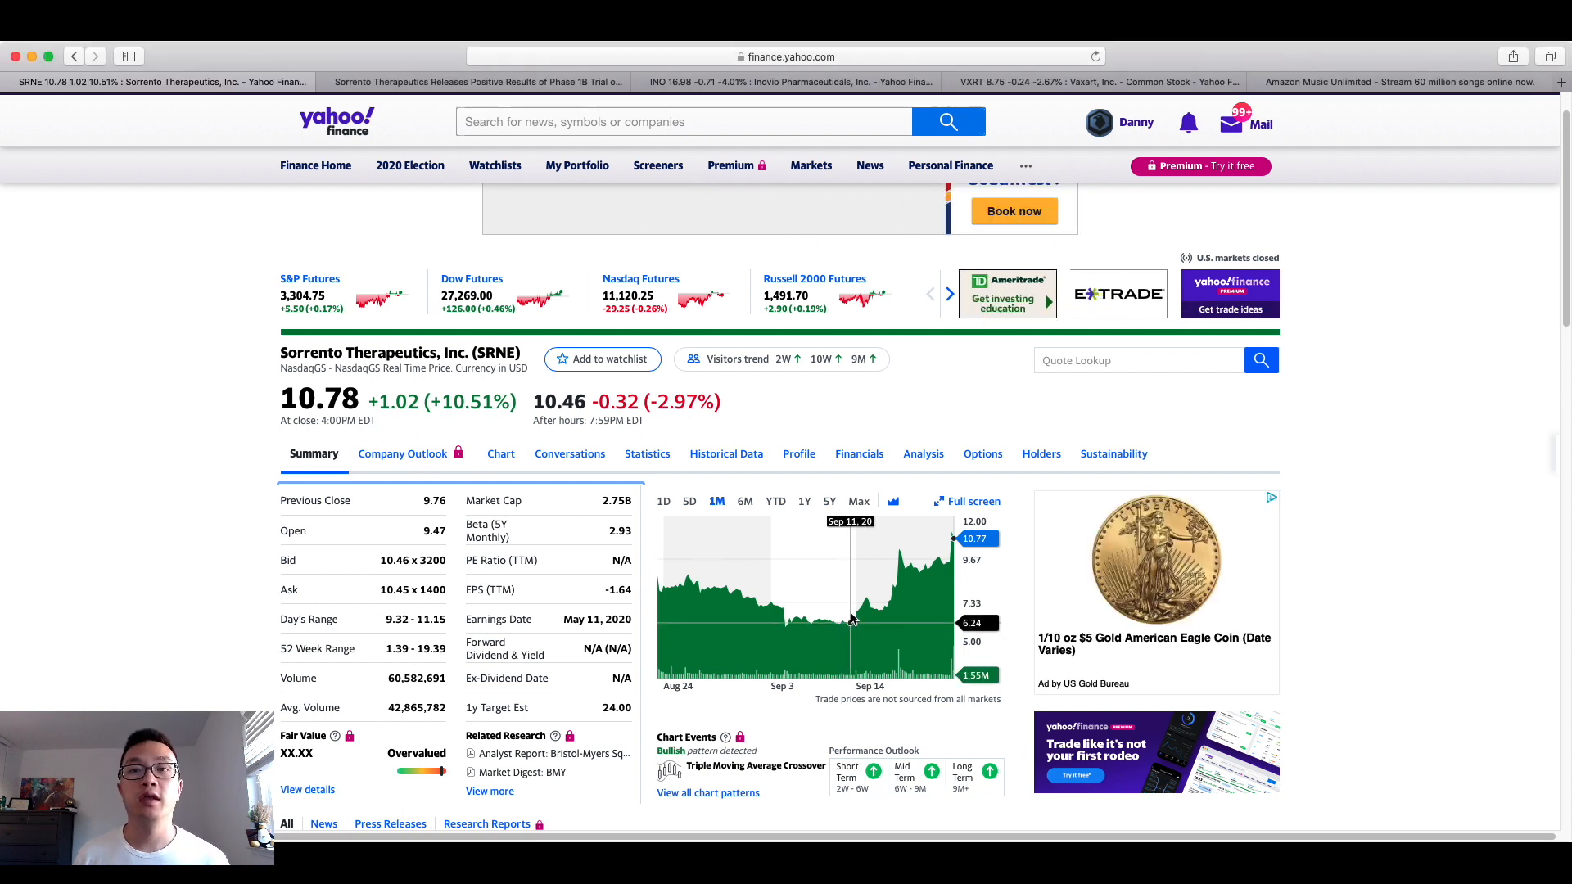
mouse_move(856, 619)
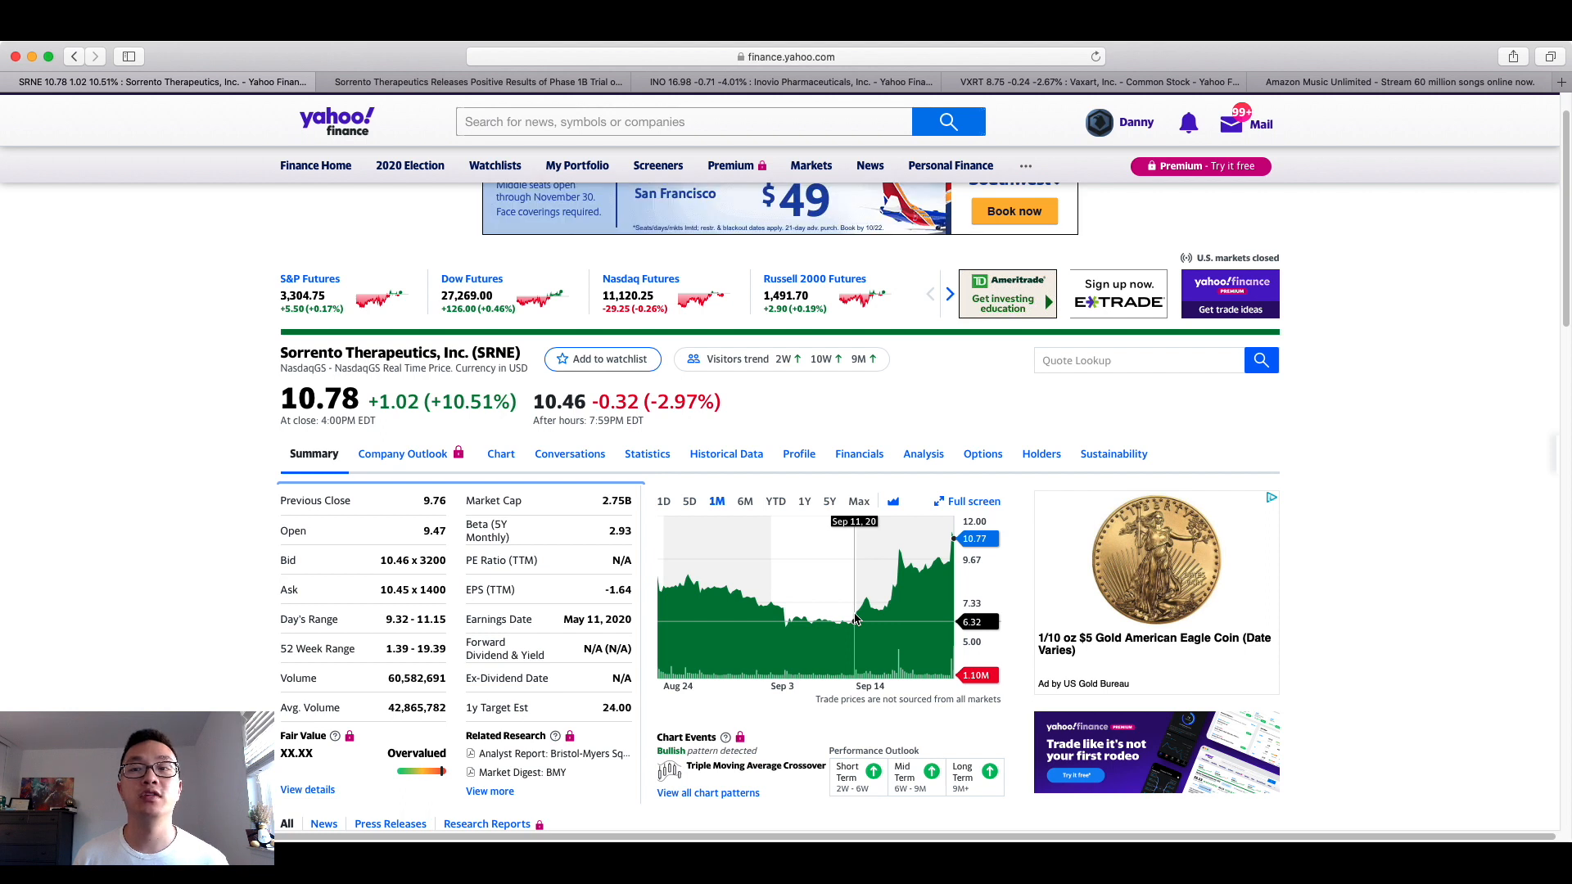
mouse_move(962, 565)
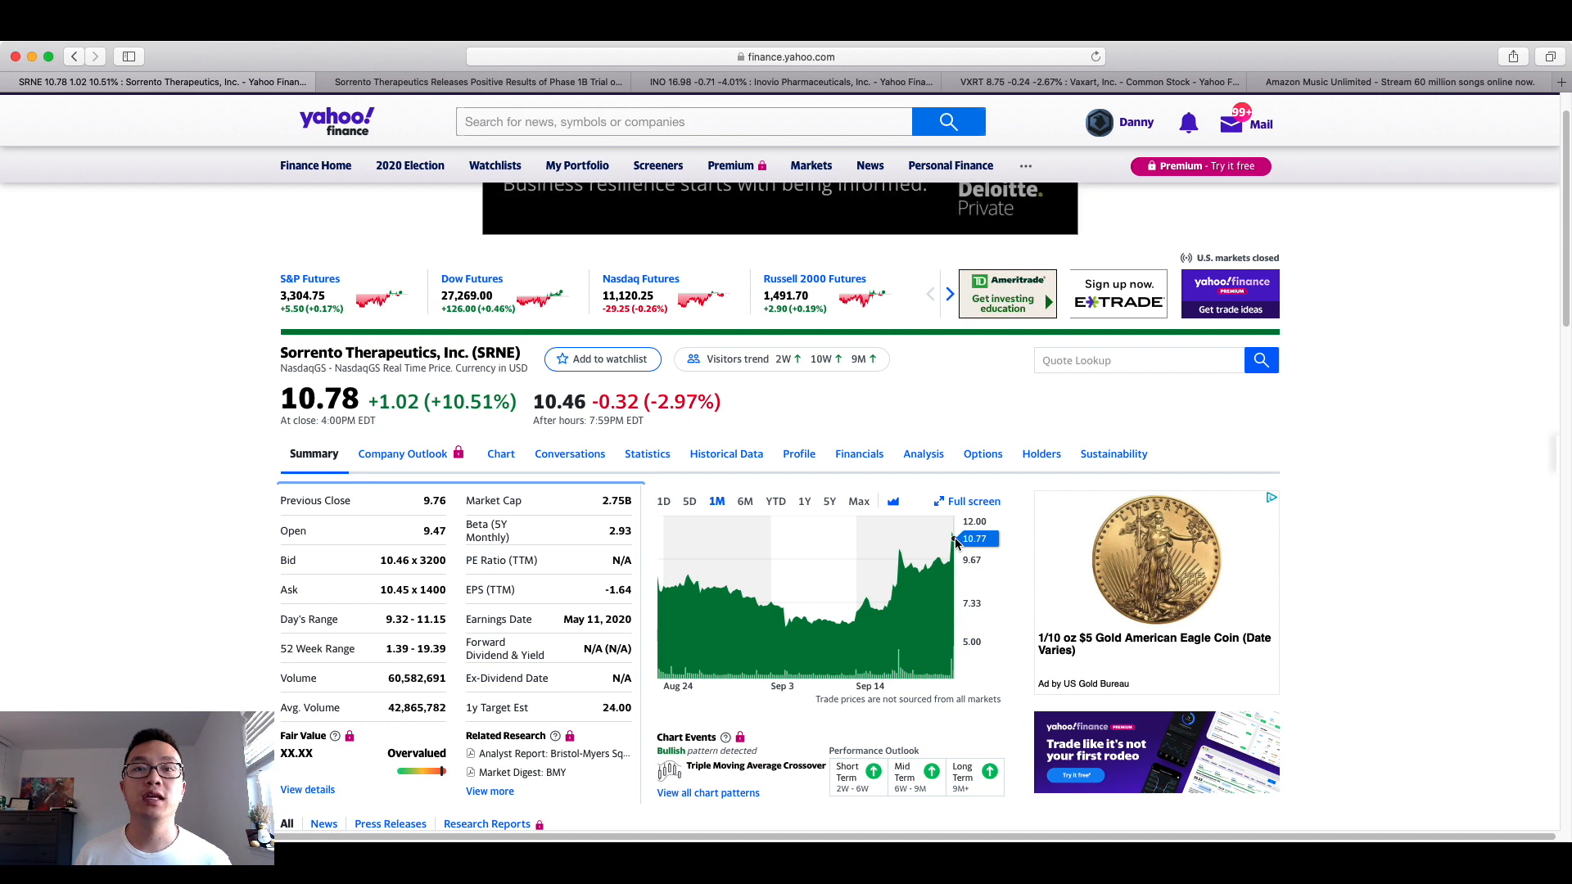
mouse_move(950, 548)
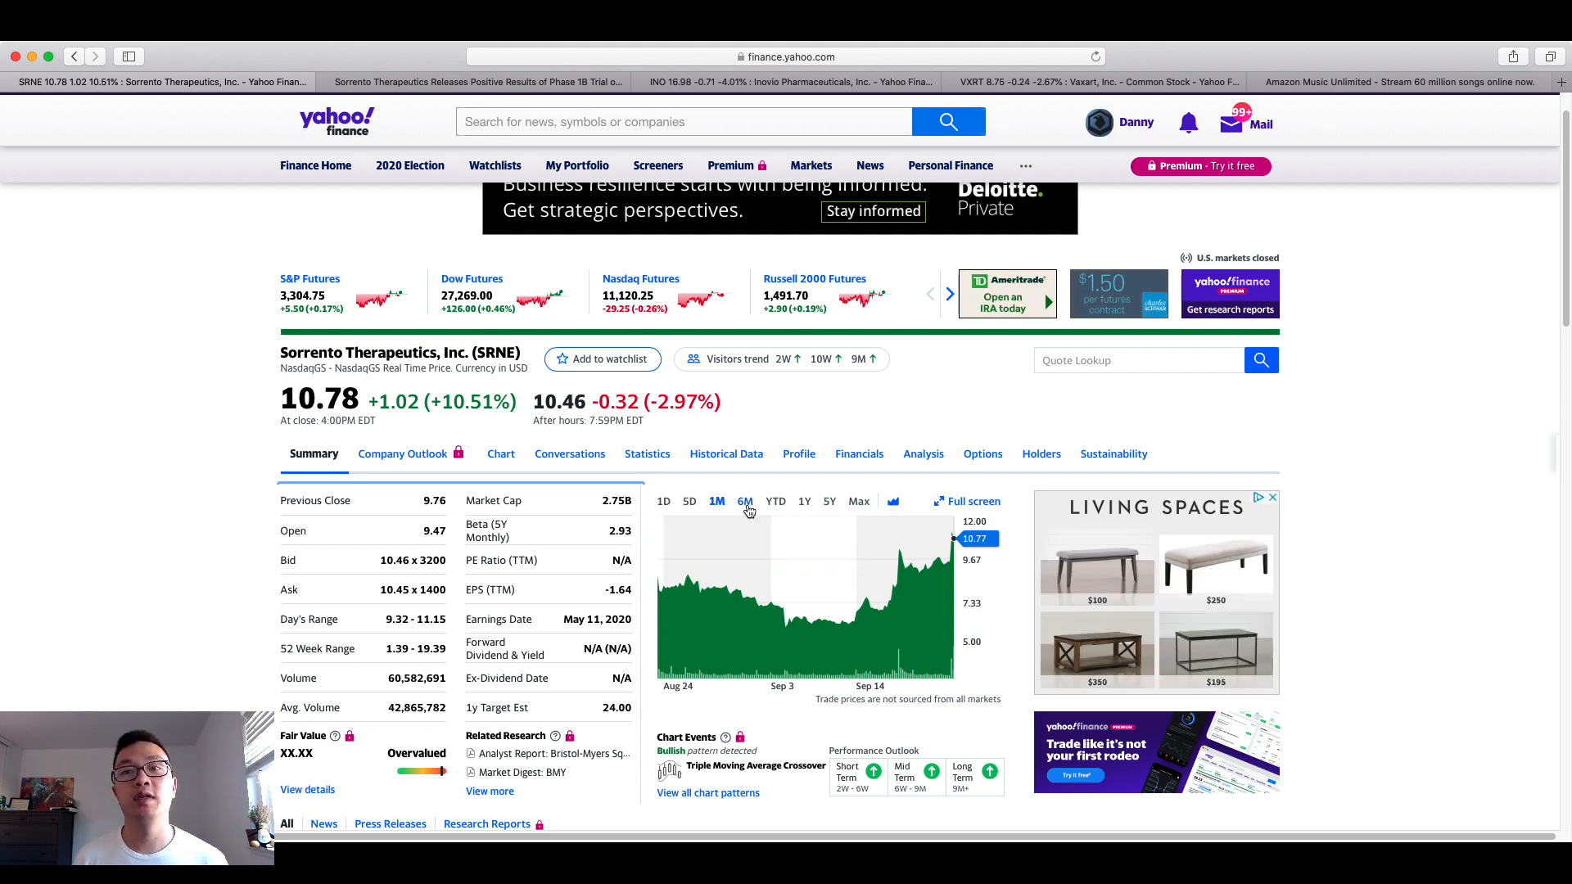
Switch the SRNE price chart to the 6M range.
click(743, 501)
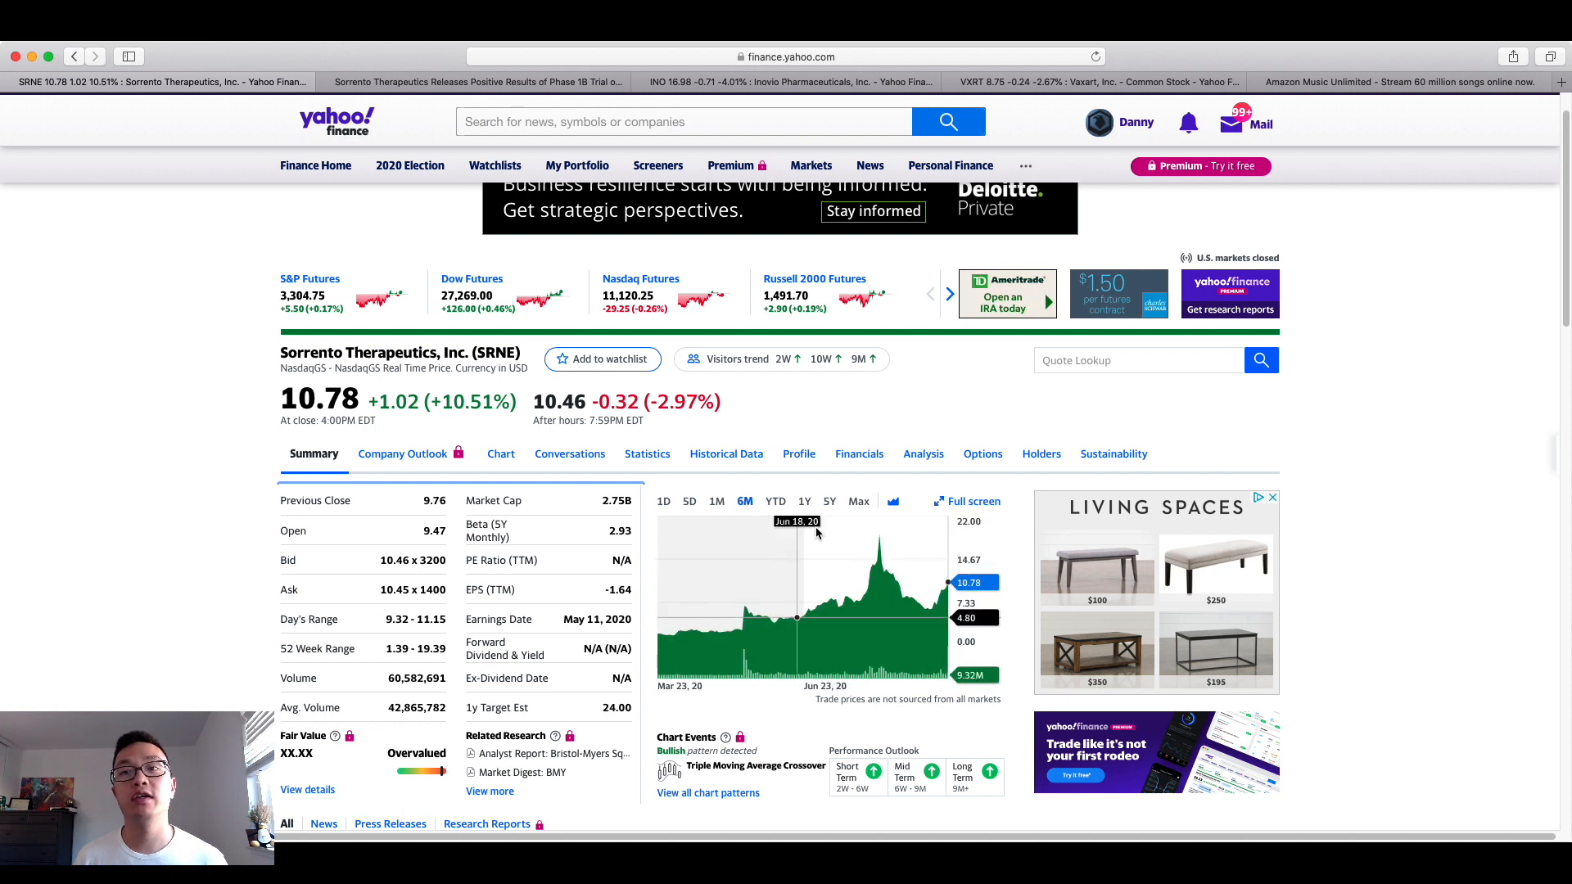
mouse_move(879, 534)
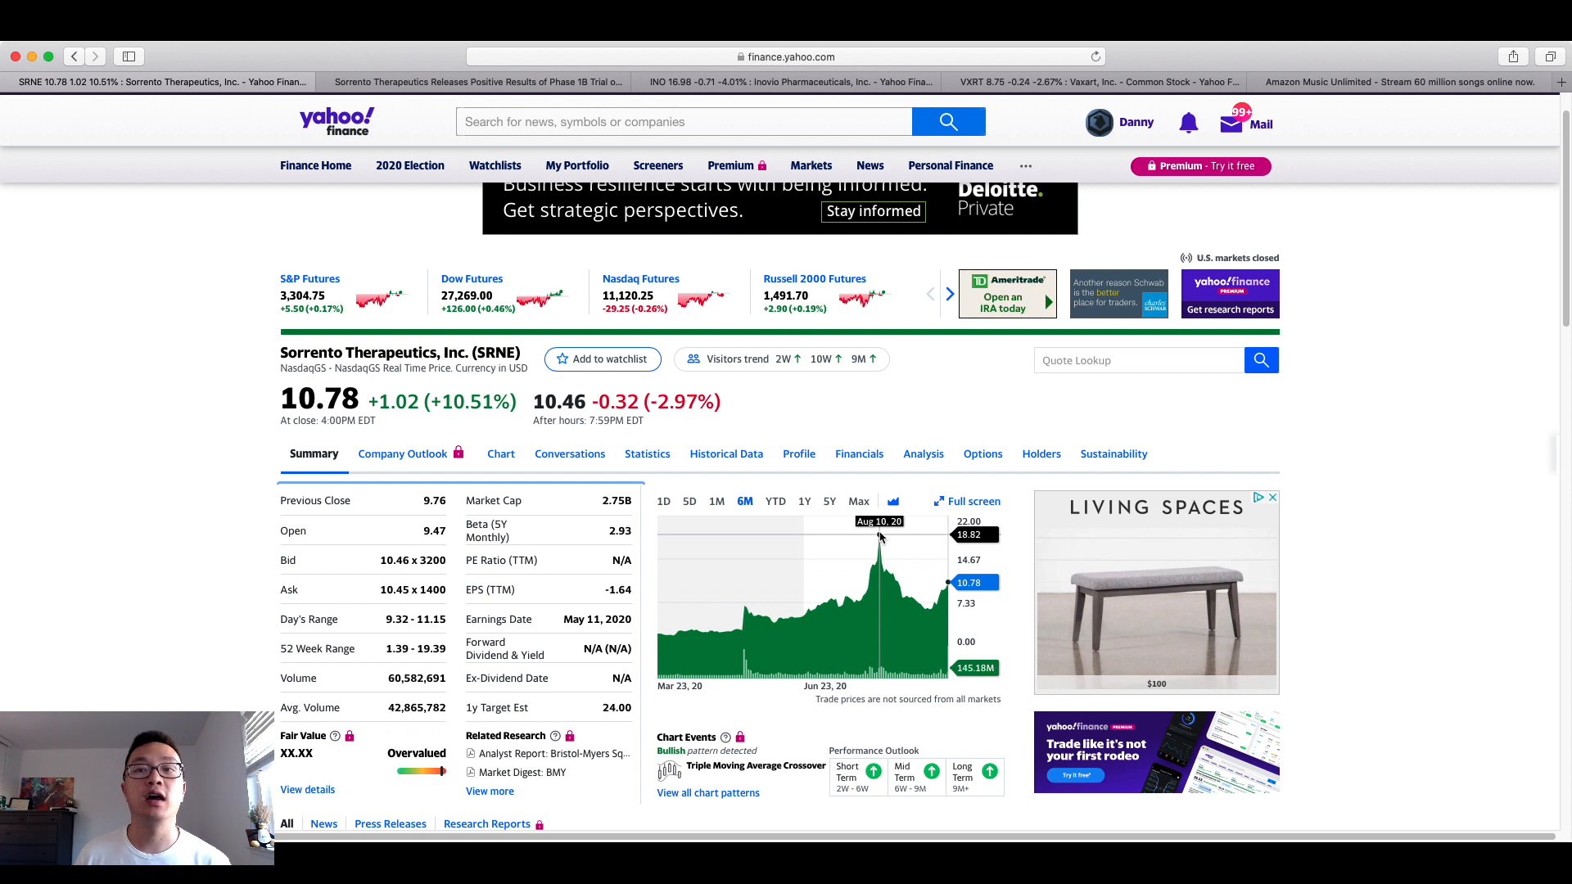
mouse_move(936, 581)
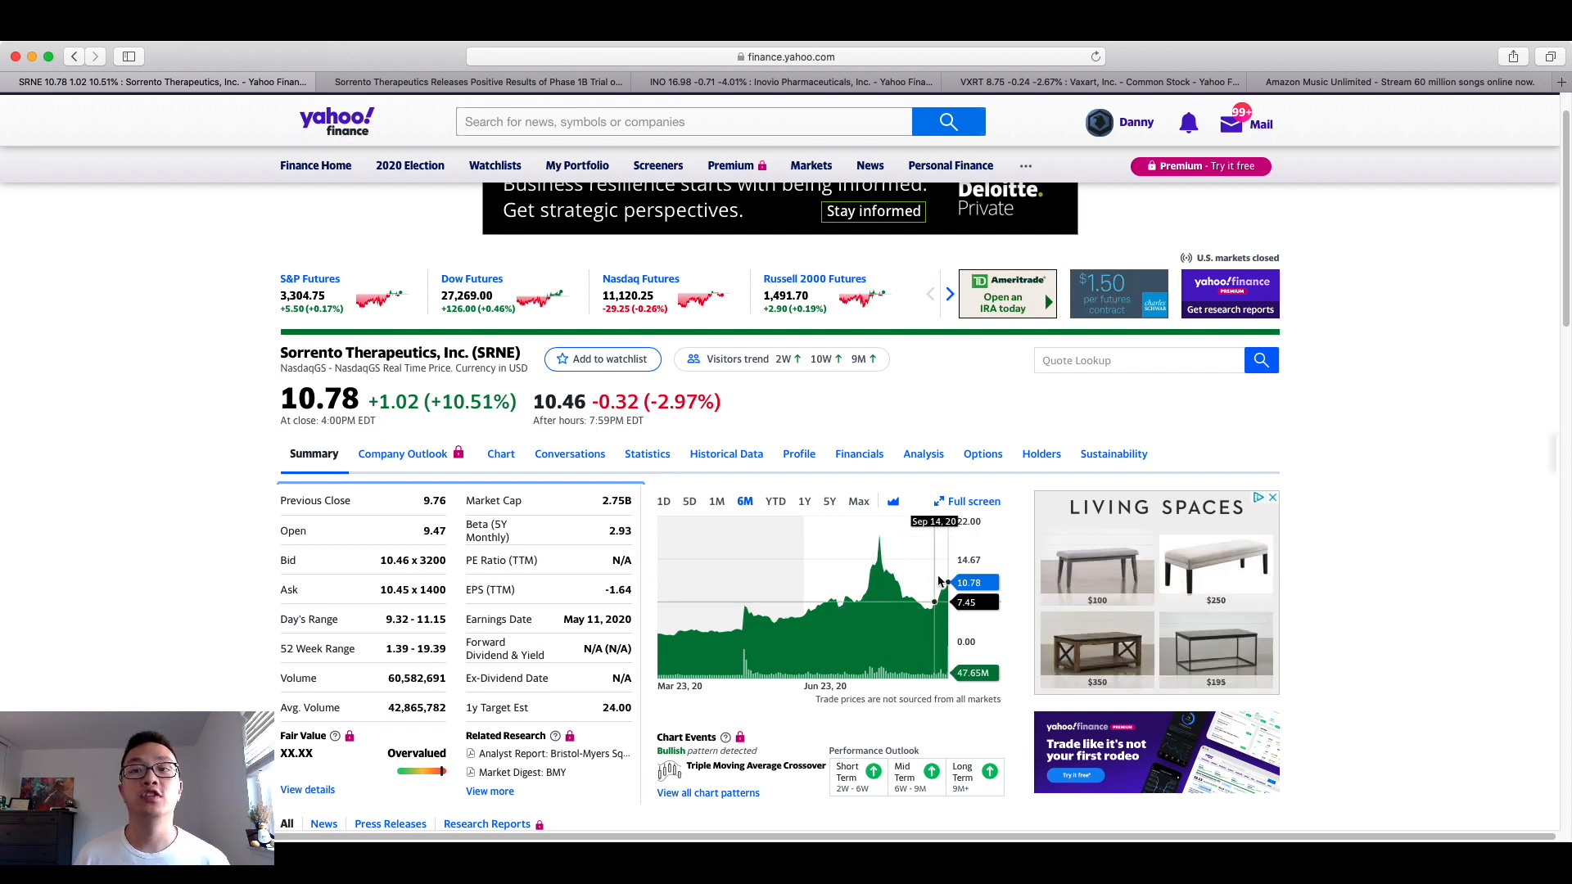
mouse_move(949, 578)
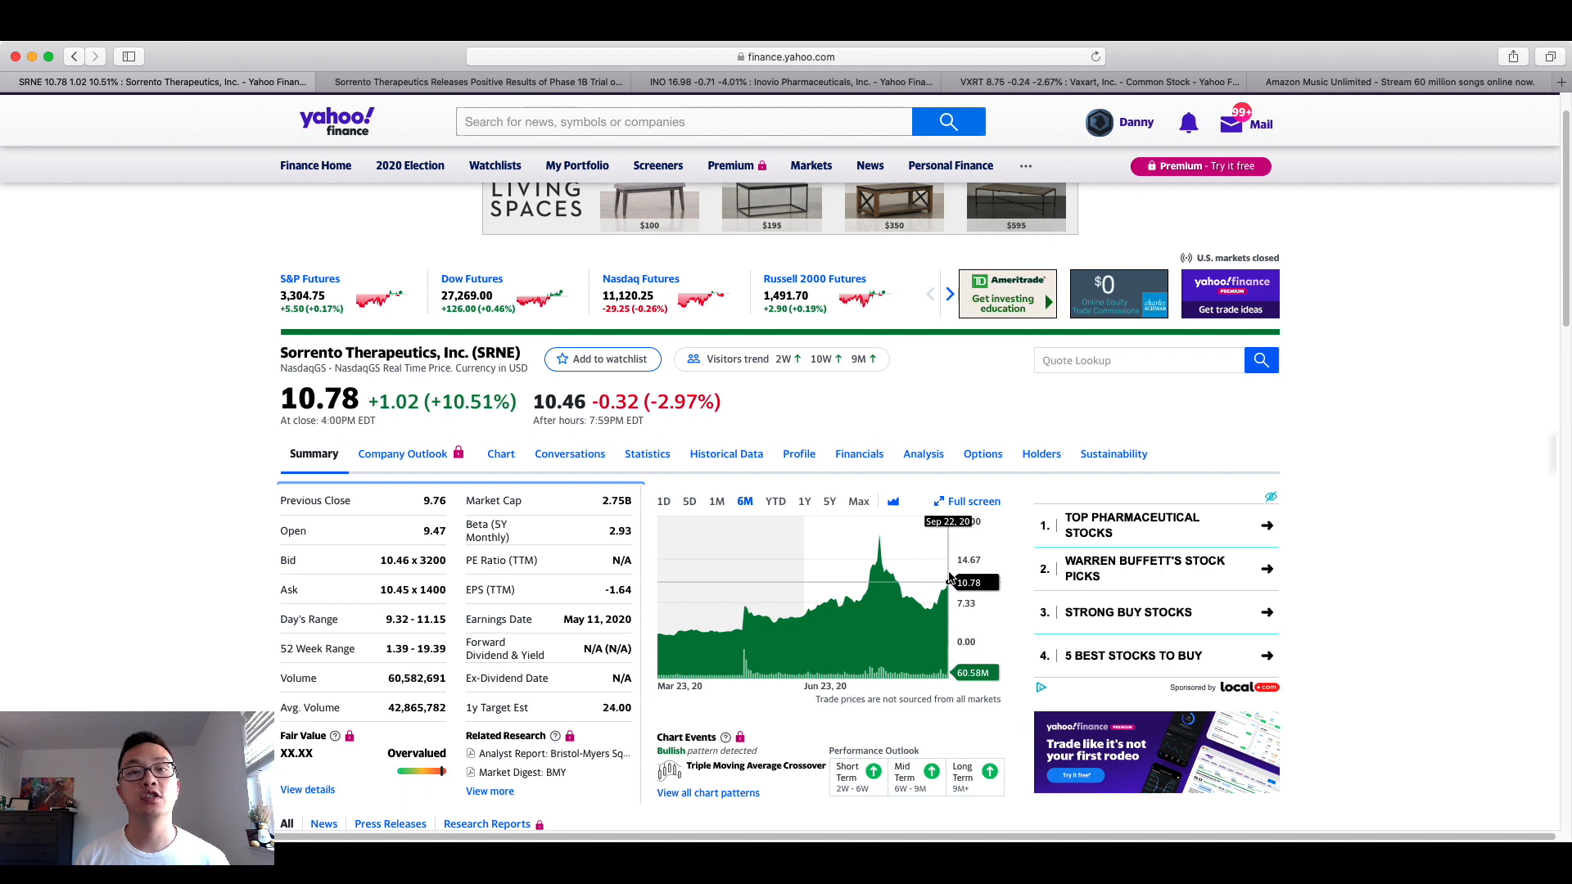
mouse_move(901, 548)
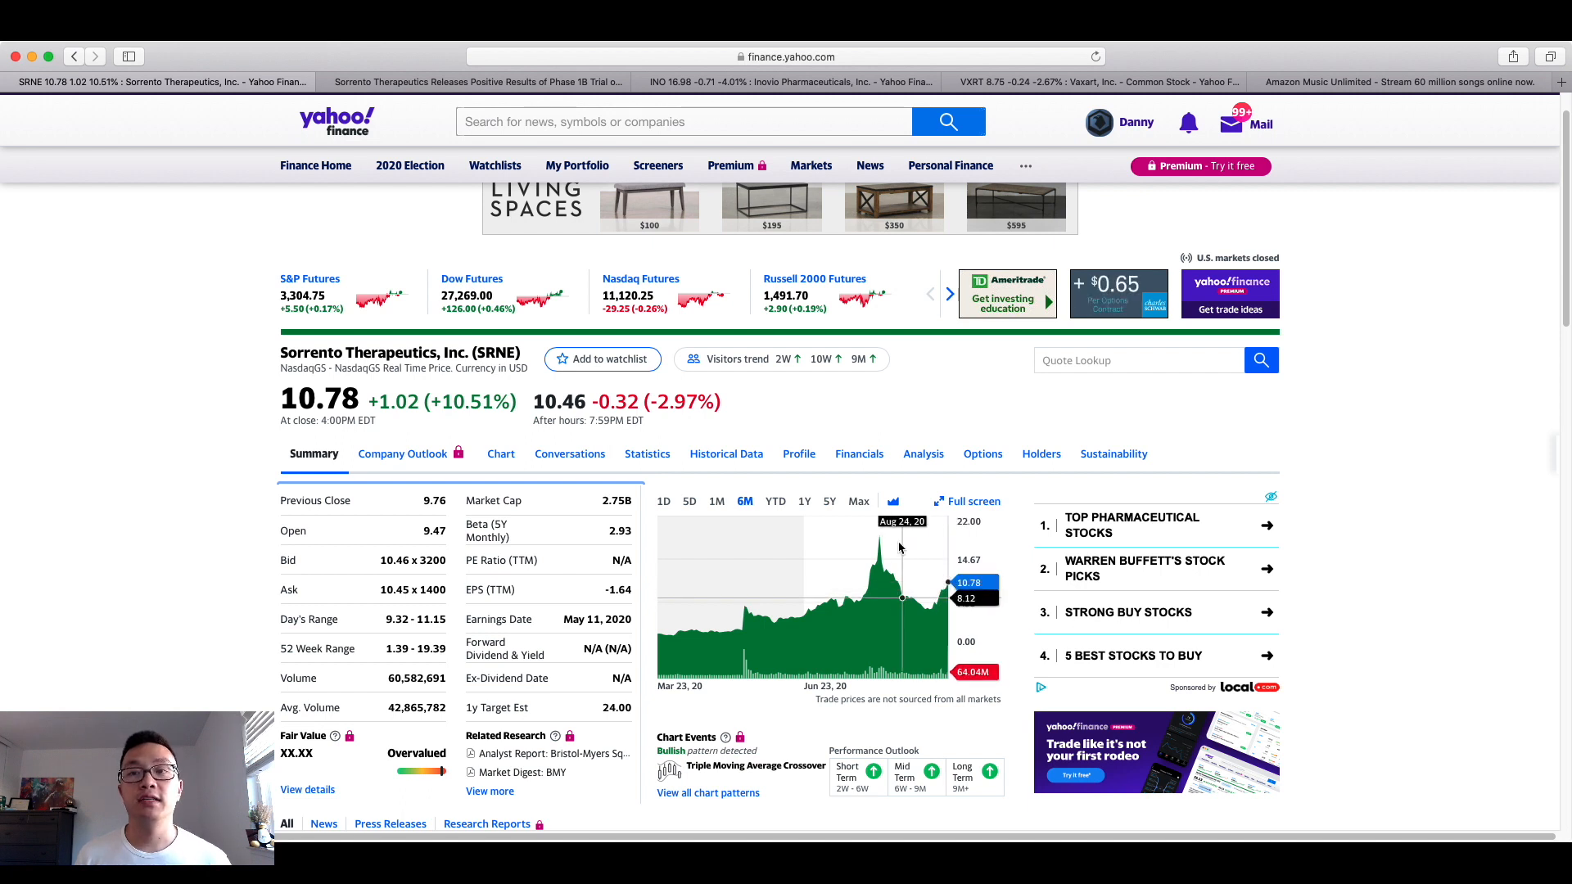
mouse_move(937, 606)
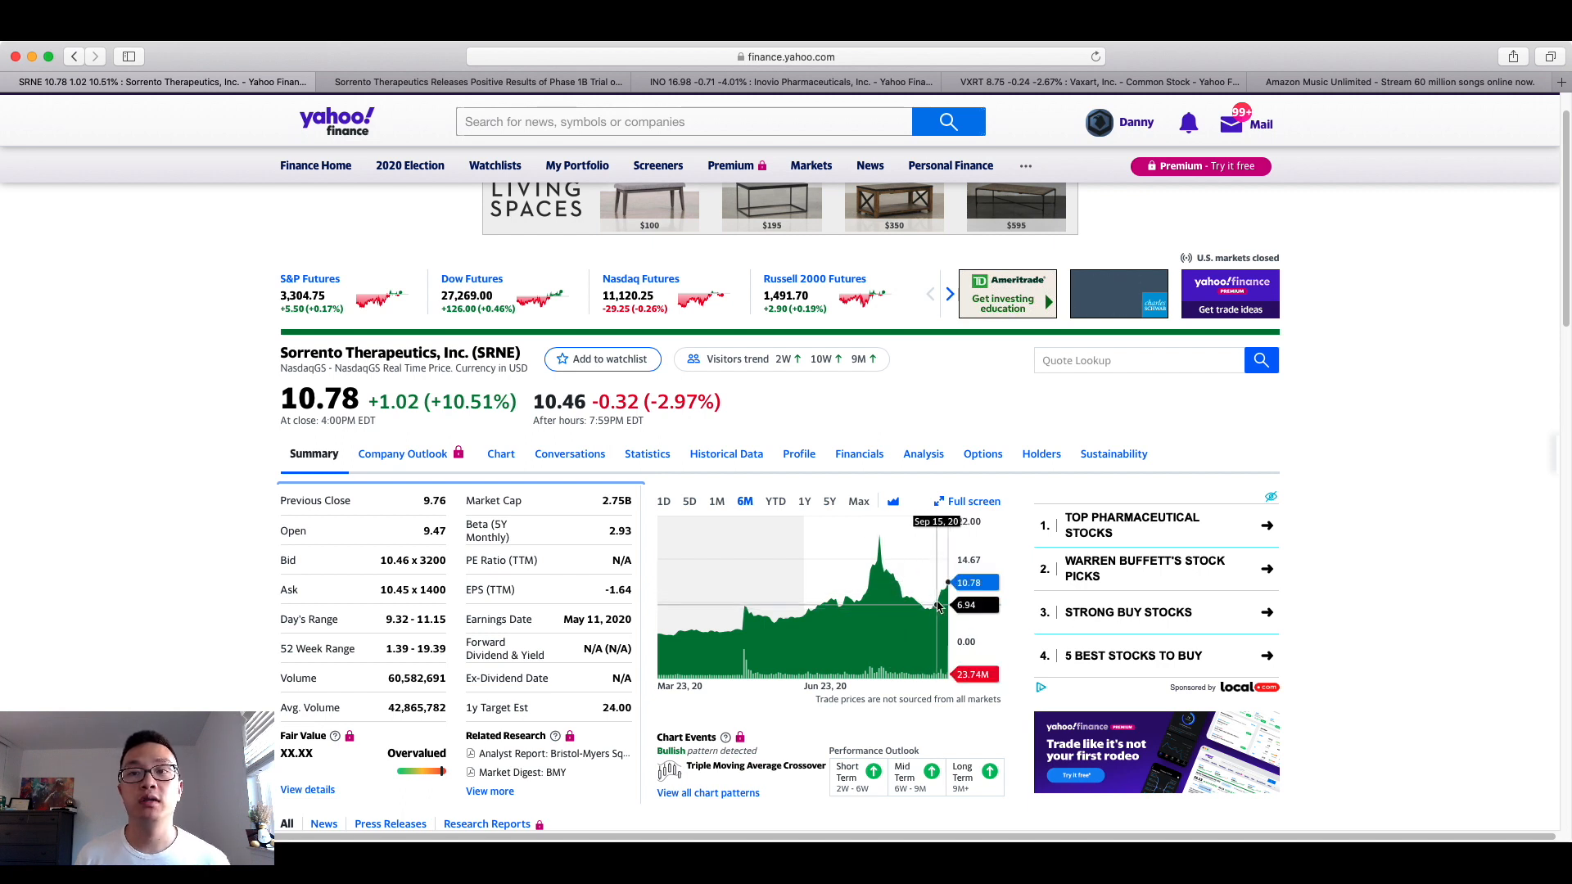
mouse_move(950, 547)
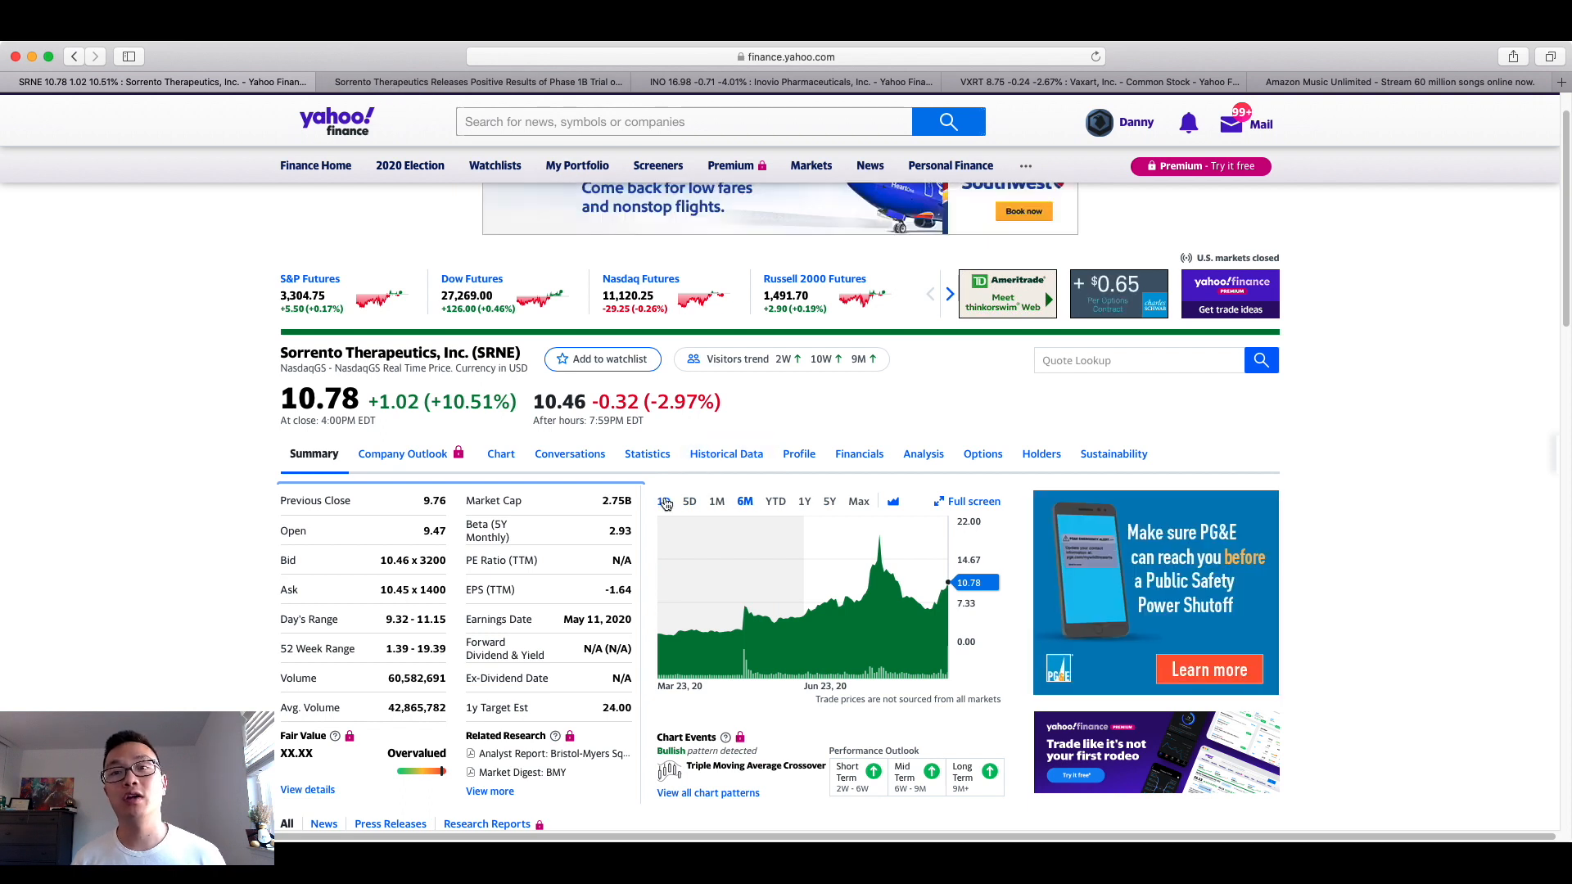
Switch the SRNE chart to the 1D intraday range.
click(669, 501)
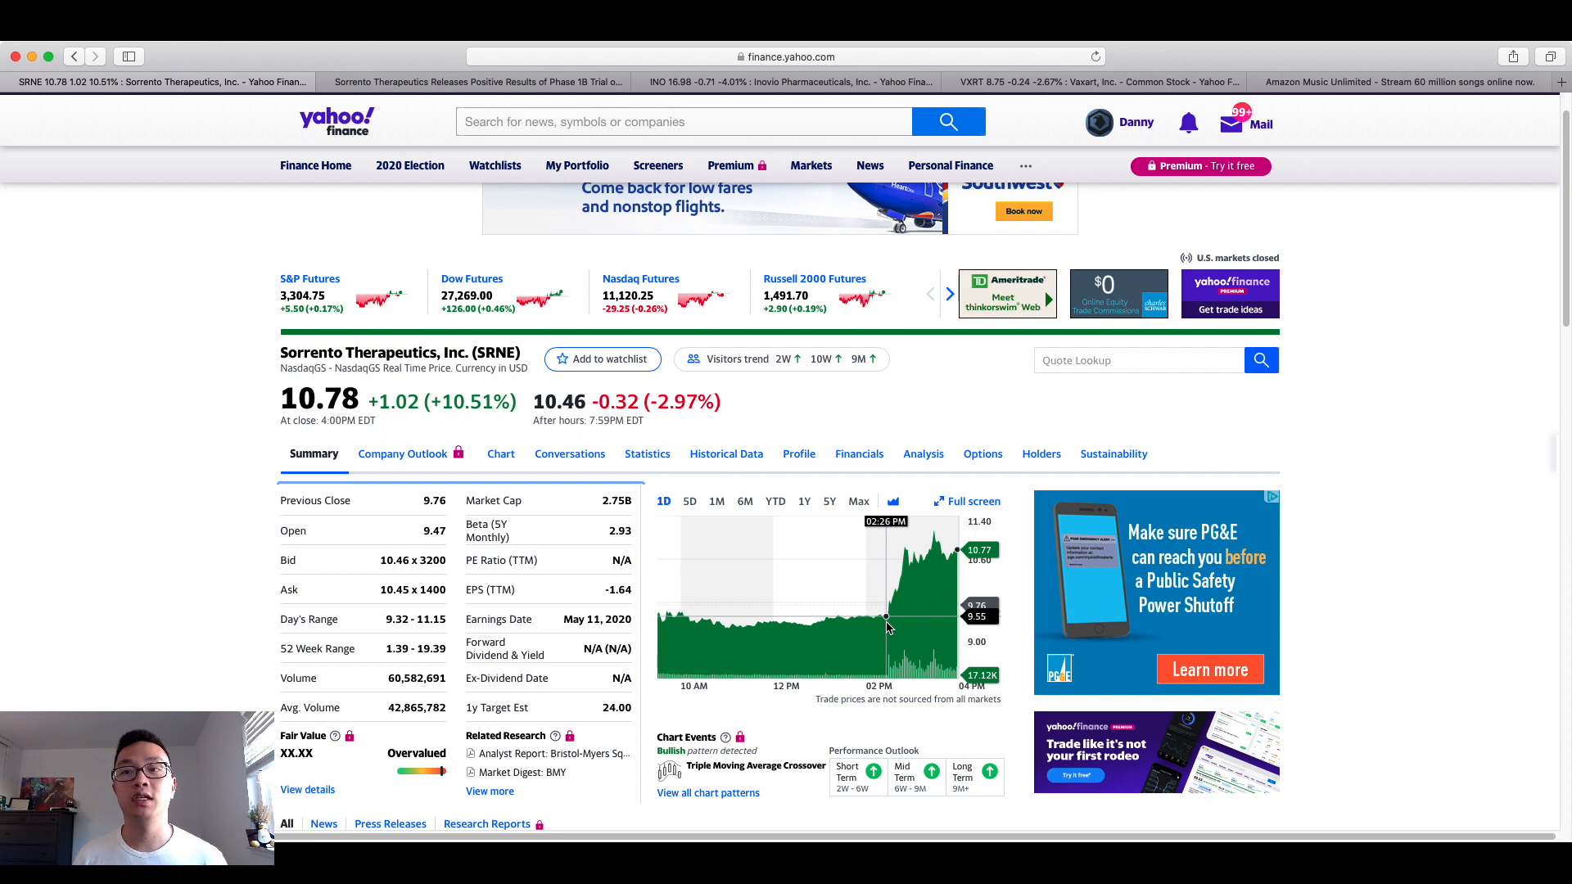
mouse_move(922, 601)
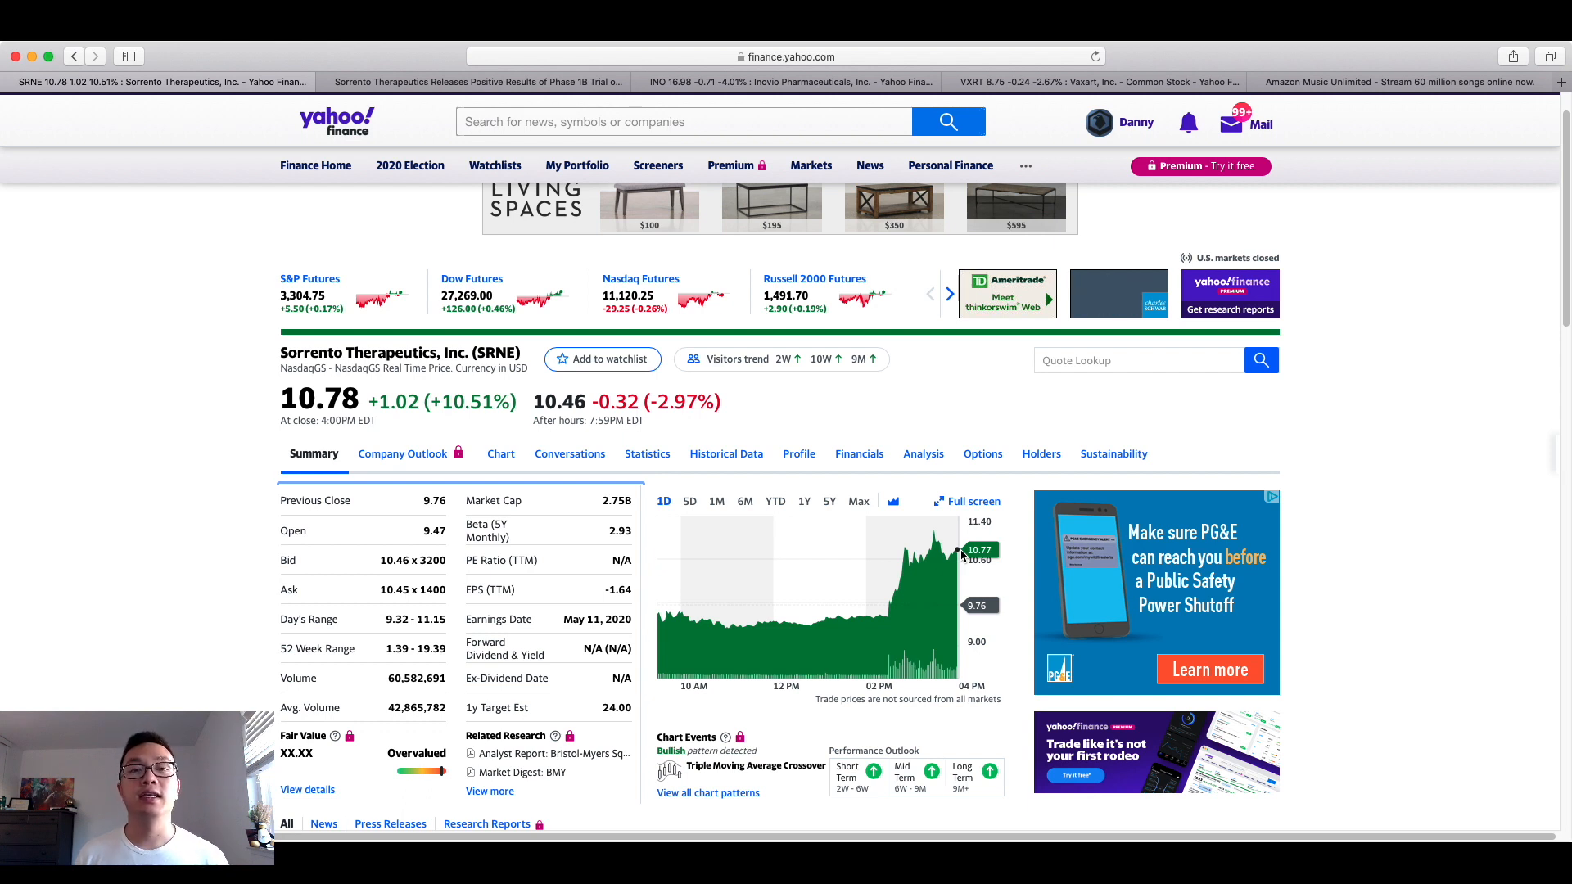
click(471, 82)
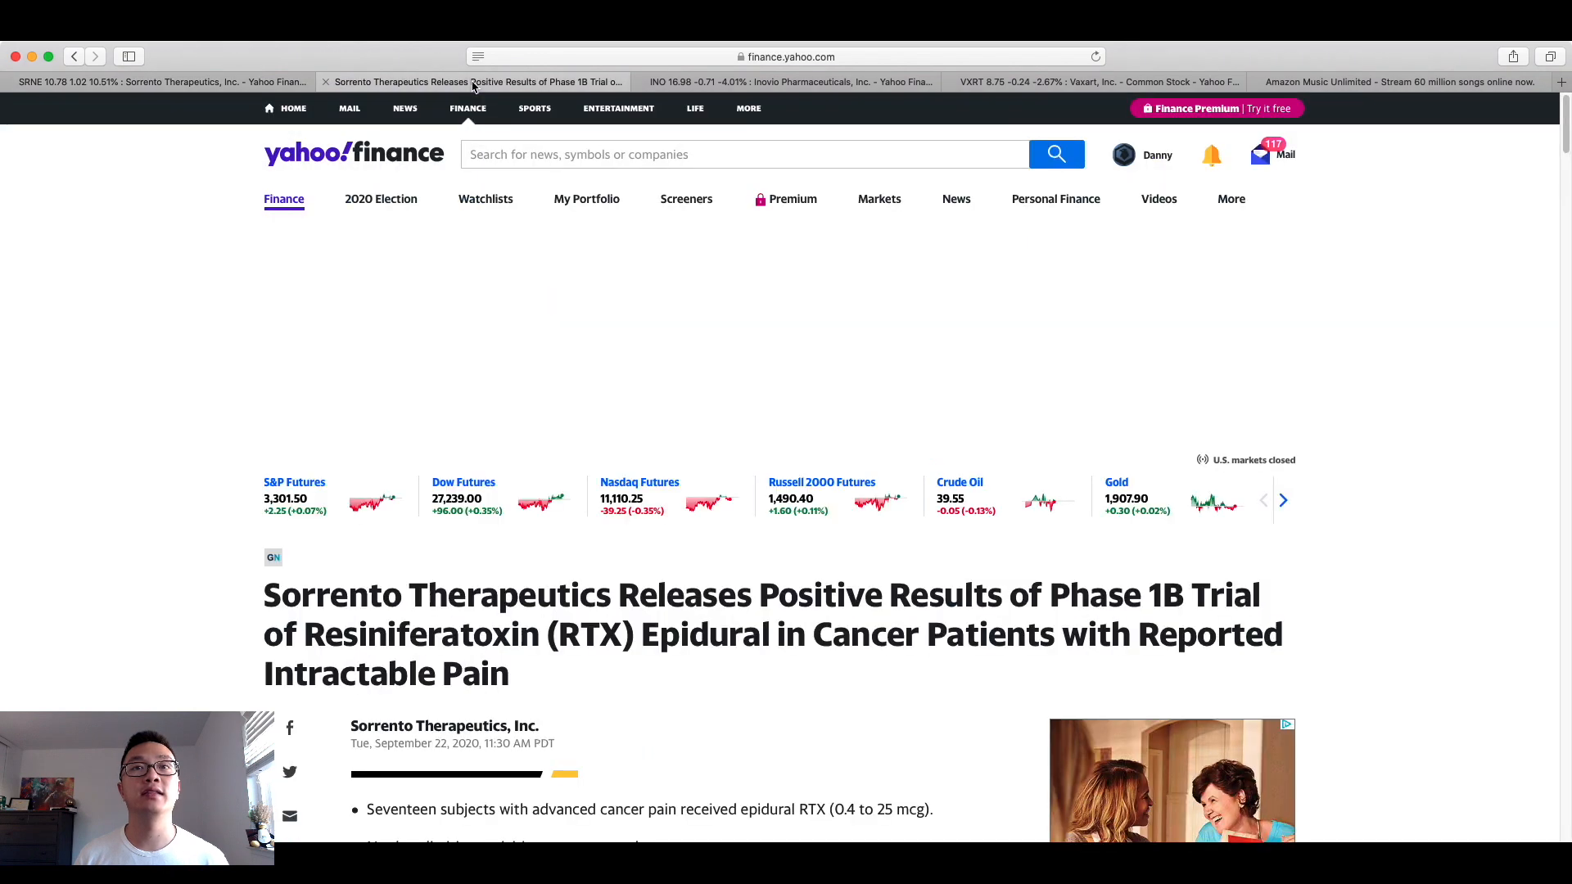
scroll(down, 3)
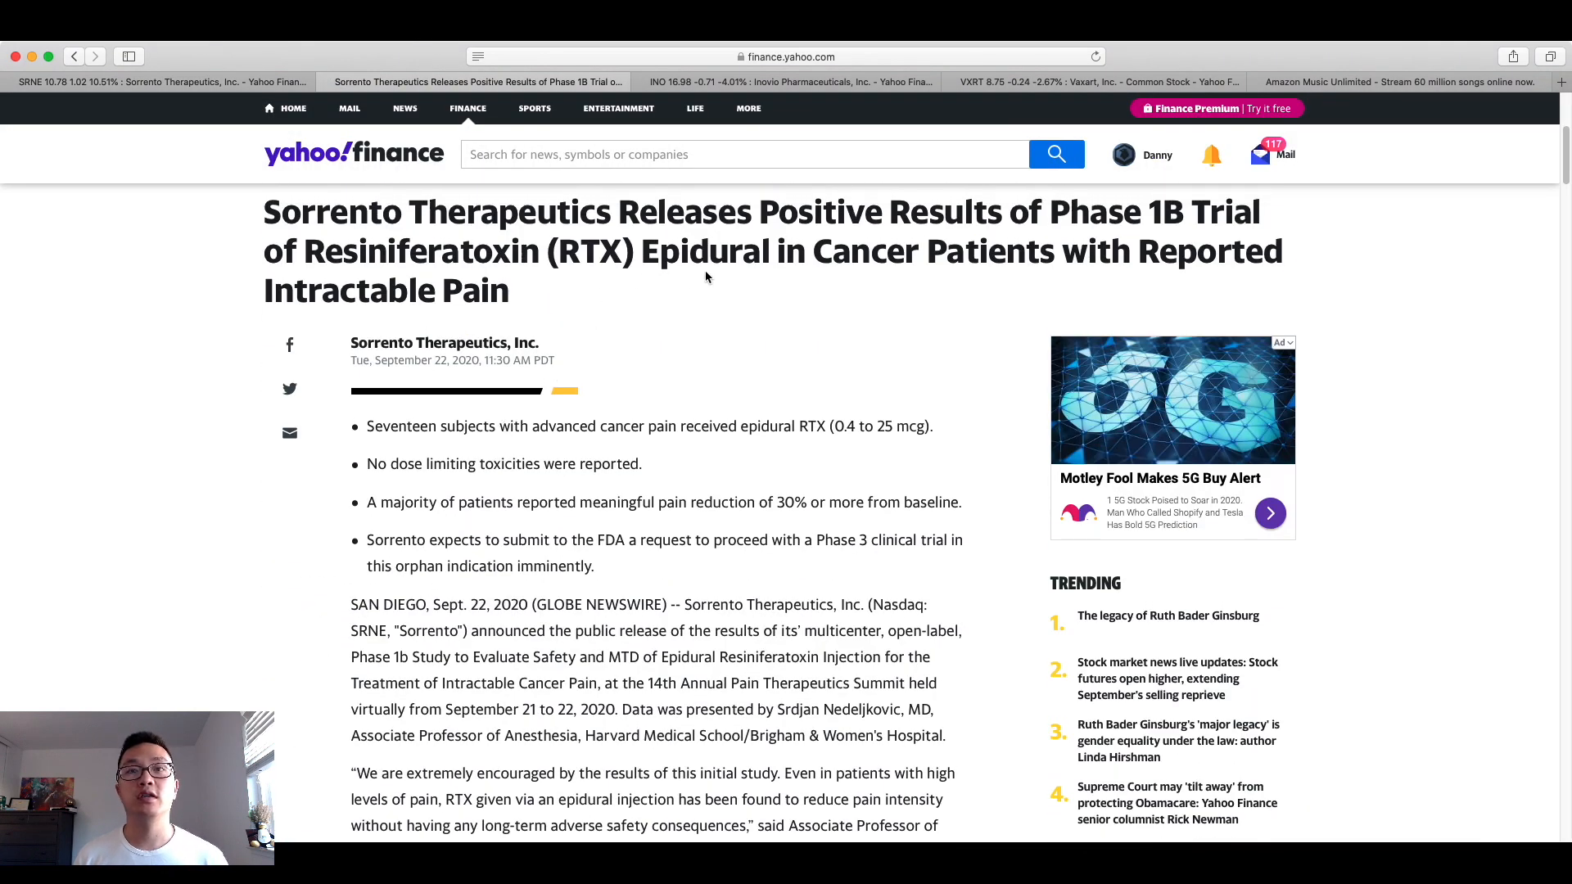
mouse_move(708, 256)
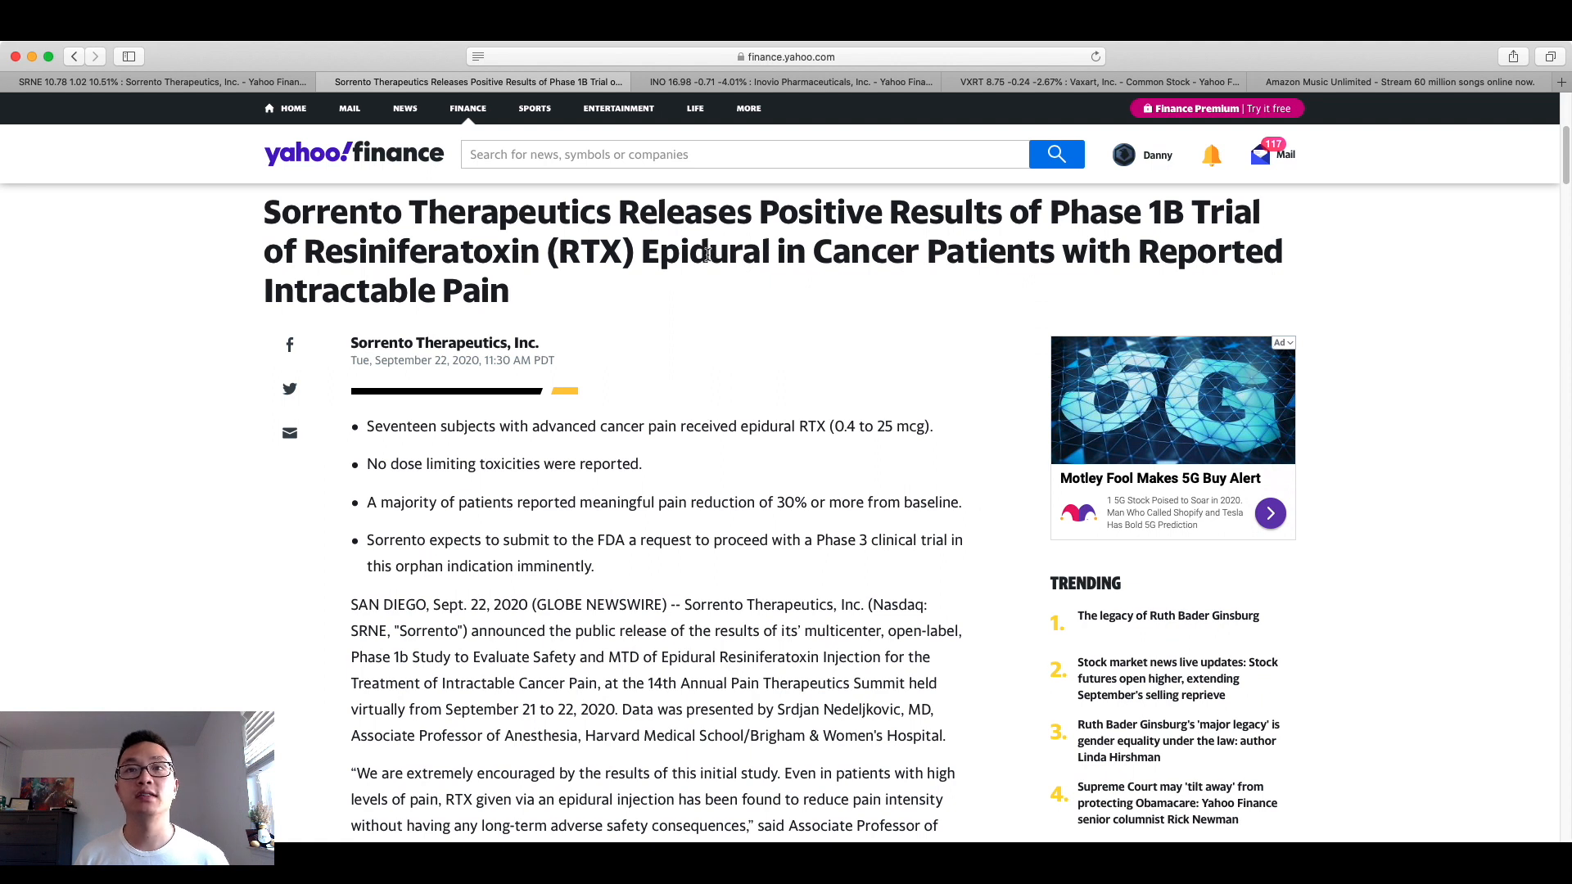
mouse_move(547, 260)
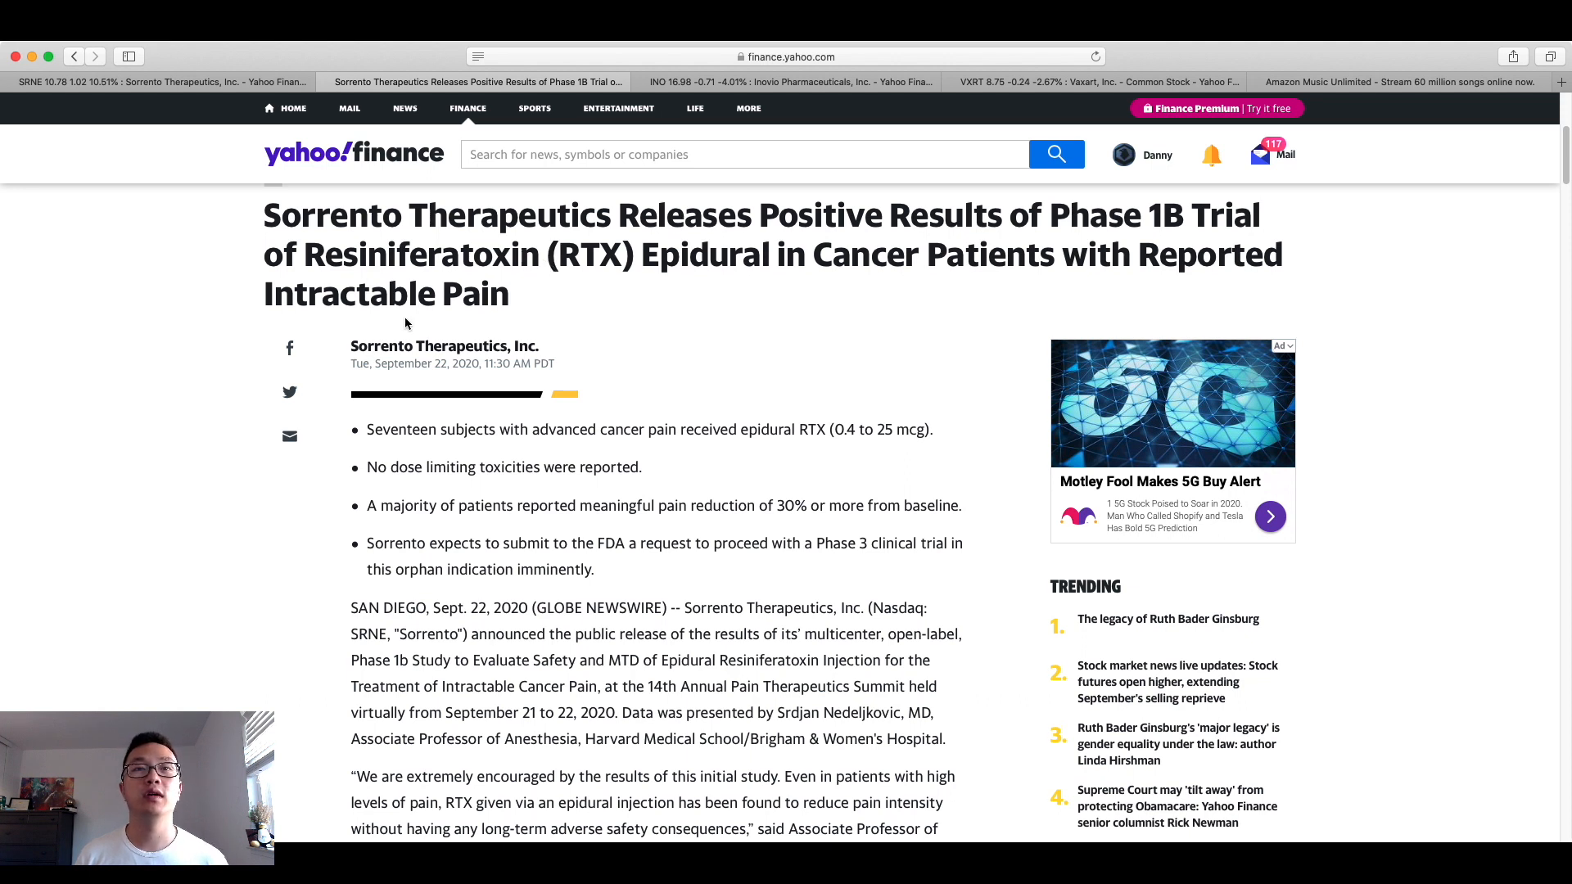
scroll(down, 3)
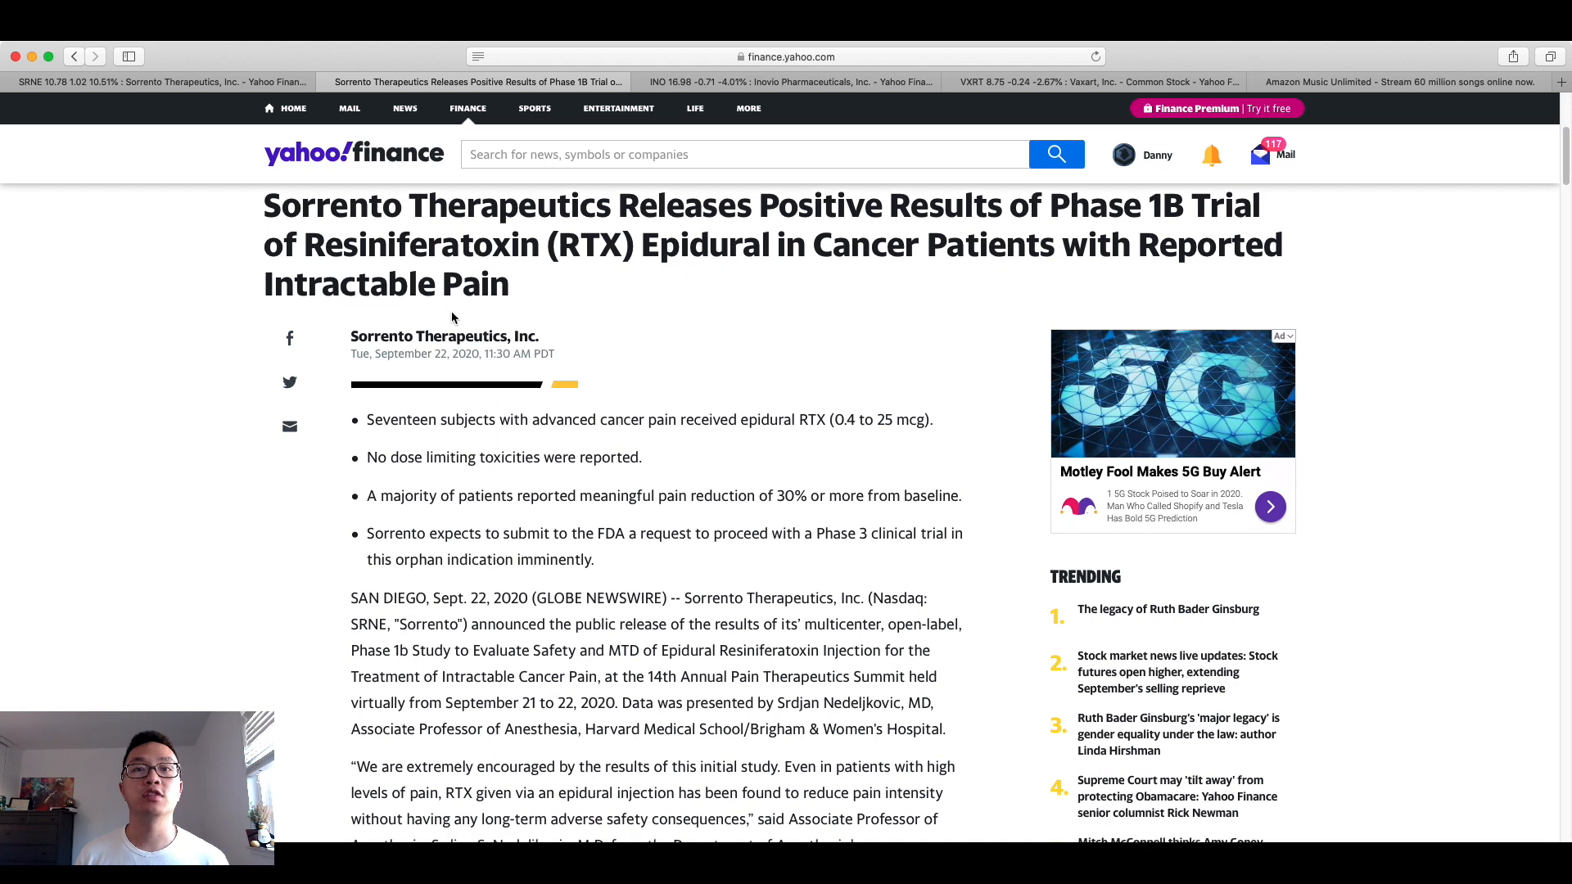
mouse_move(419, 417)
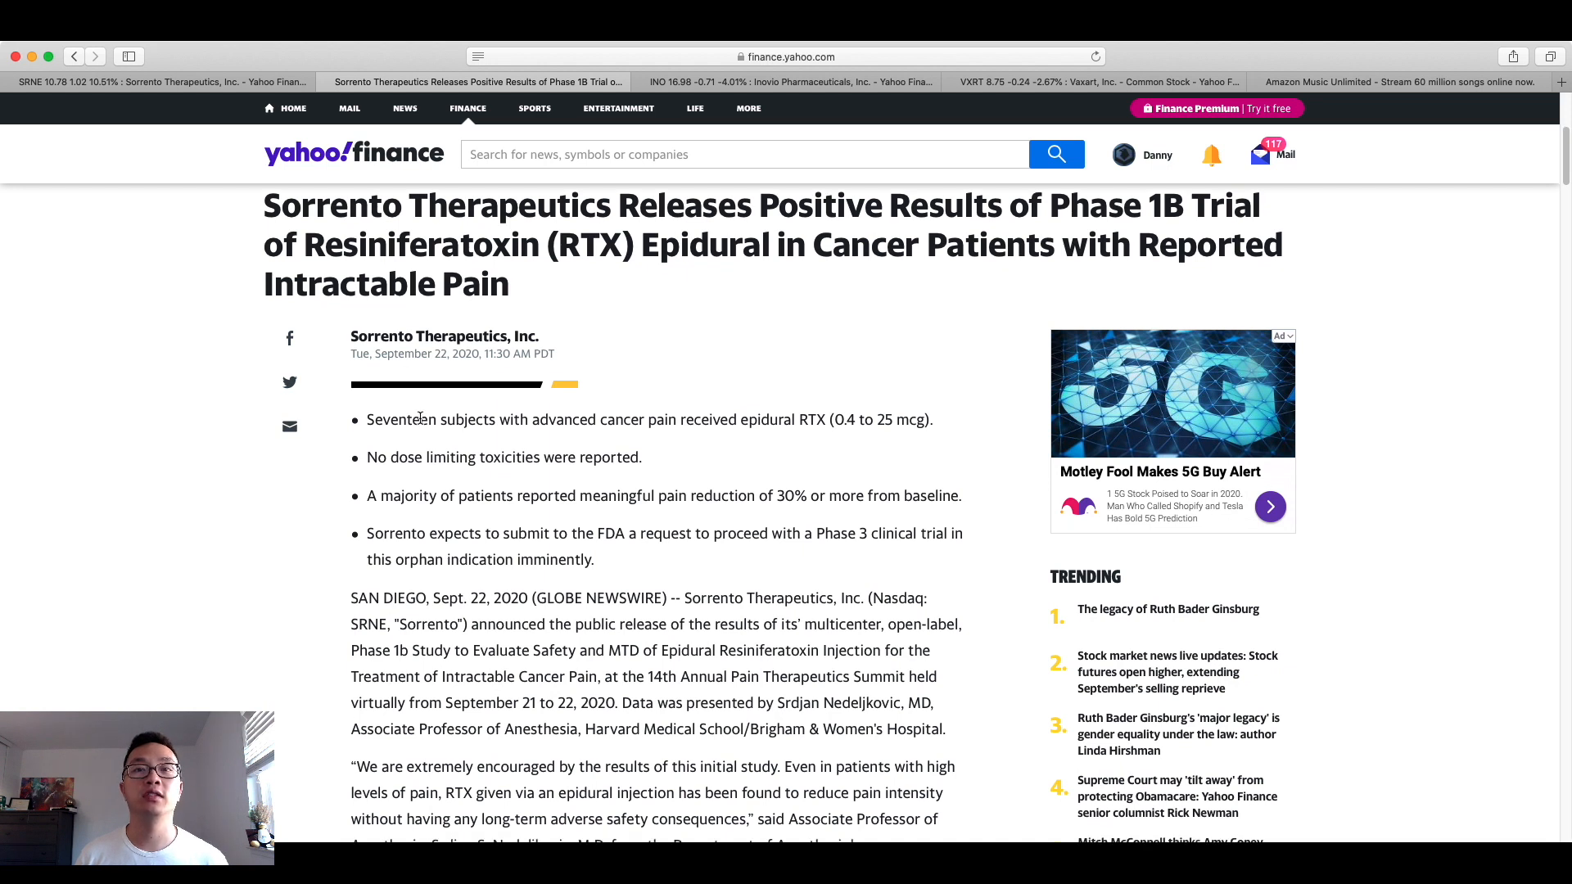
mouse_move(480, 415)
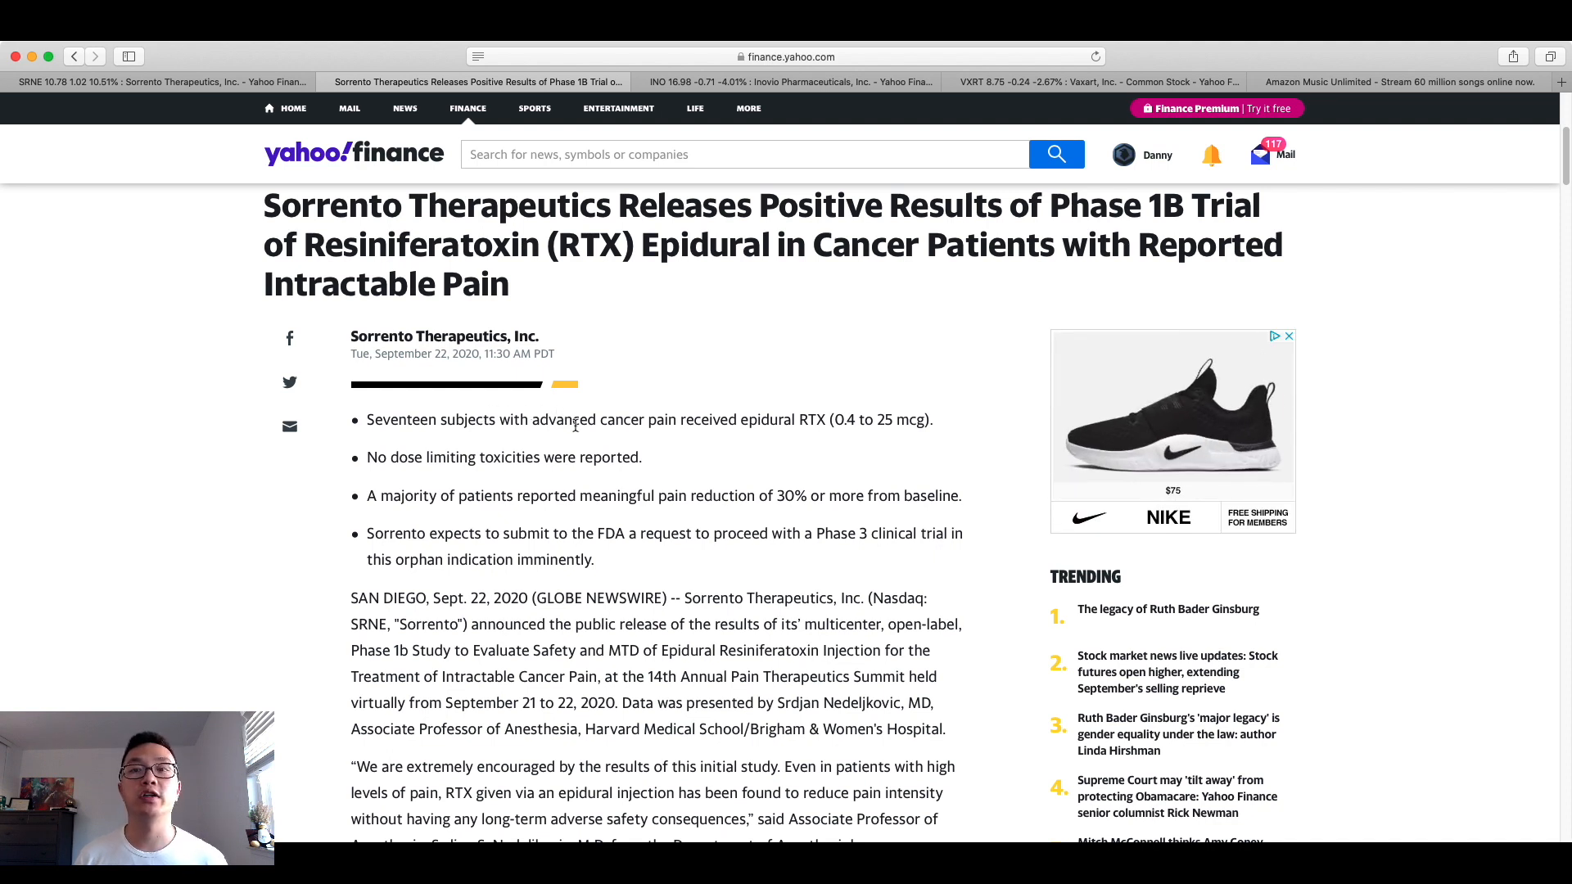
scroll(down, 3)
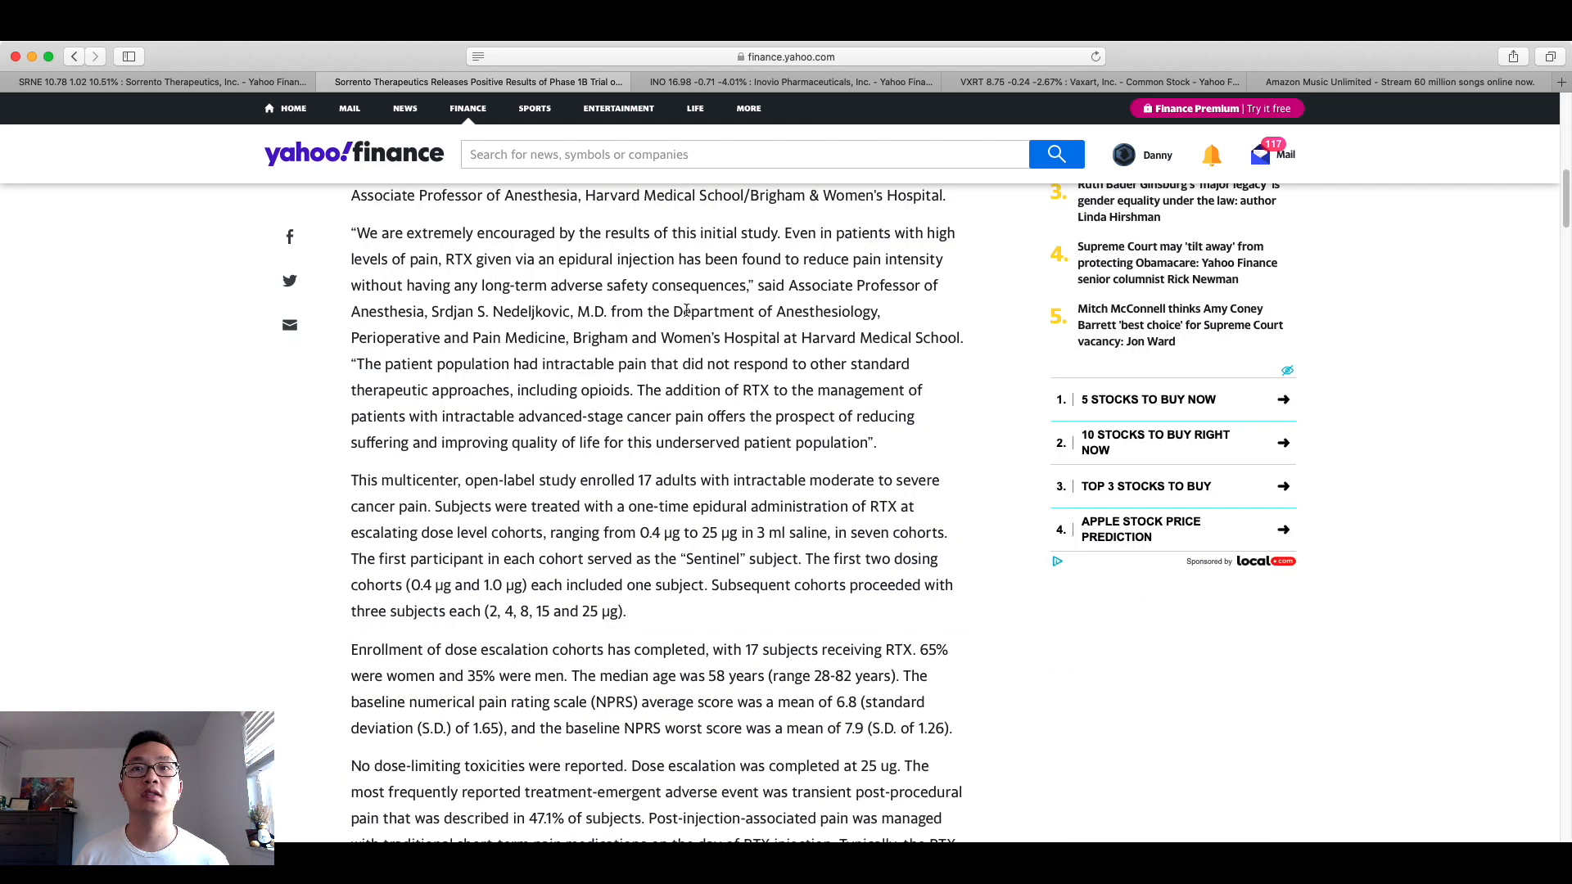
mouse_move(704, 298)
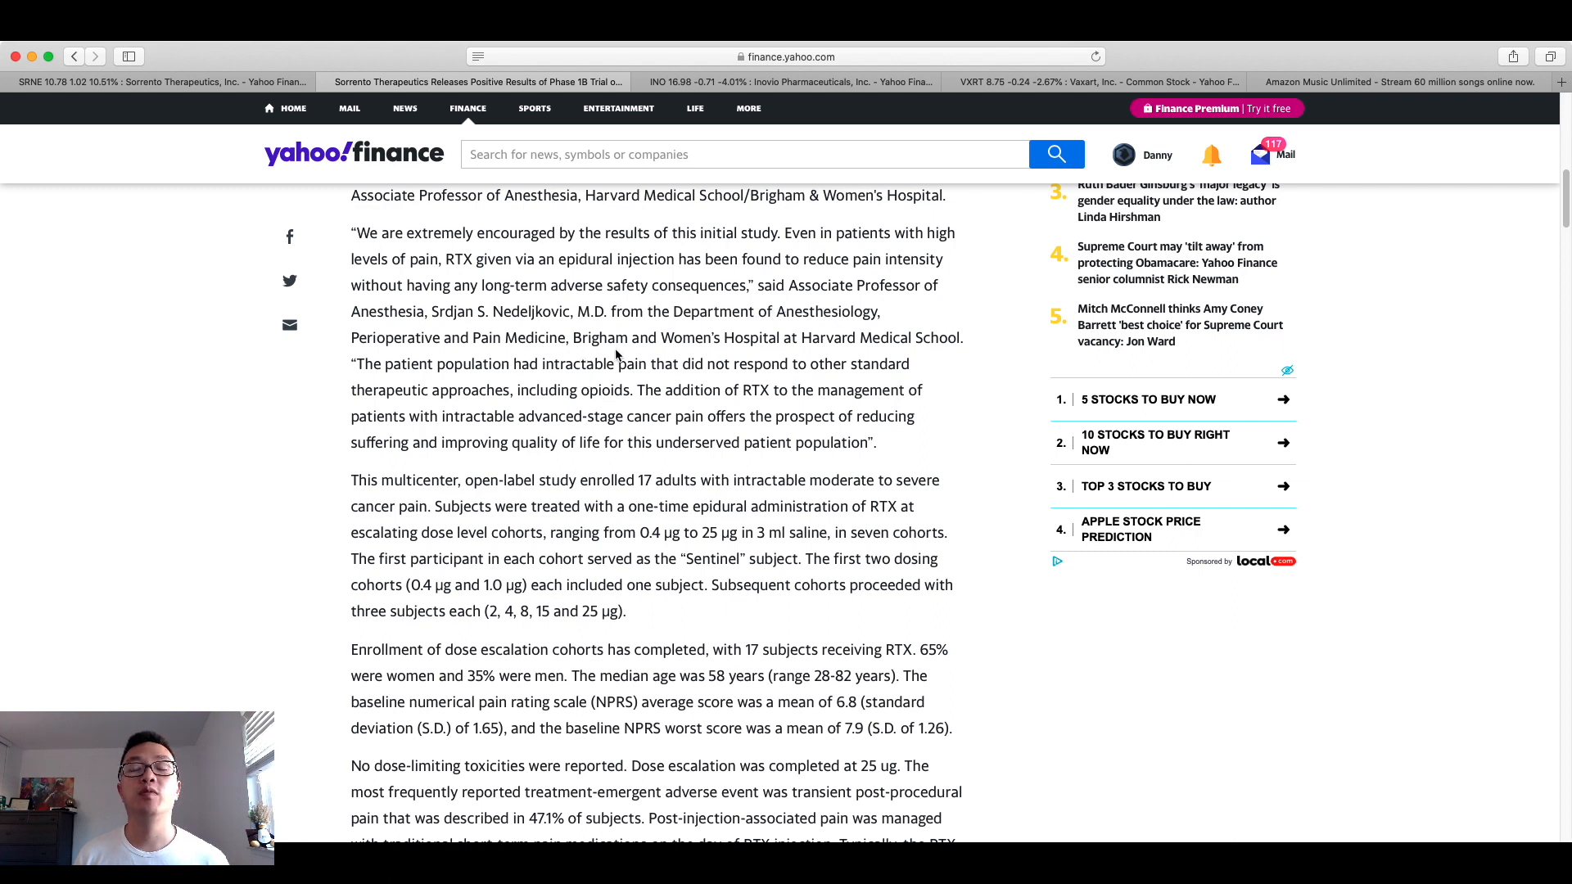
mouse_move(897, 331)
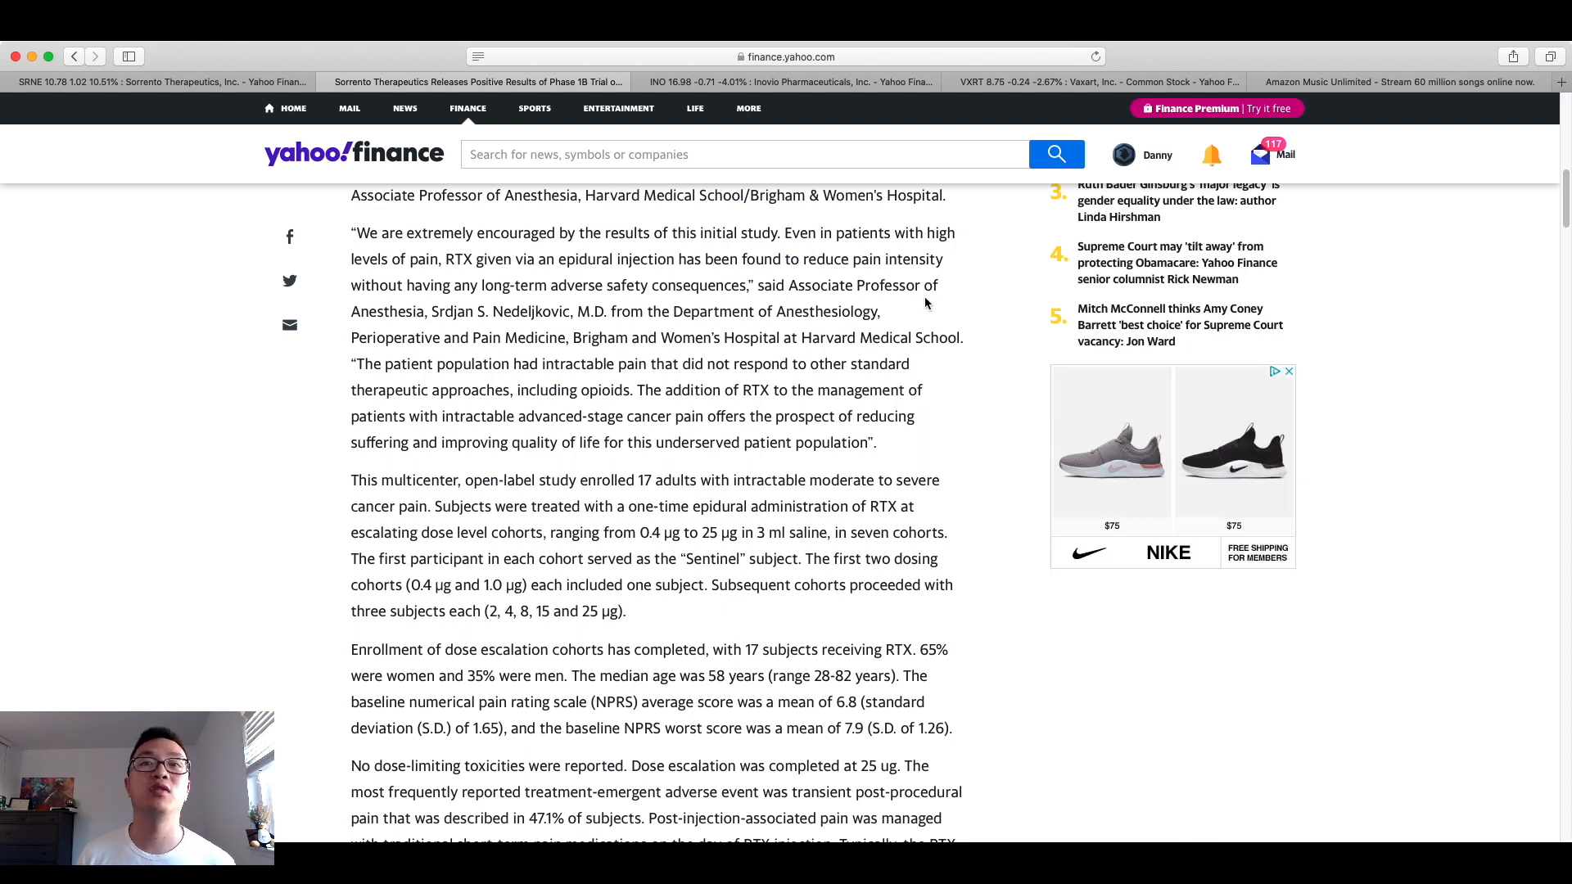
mouse_move(915, 309)
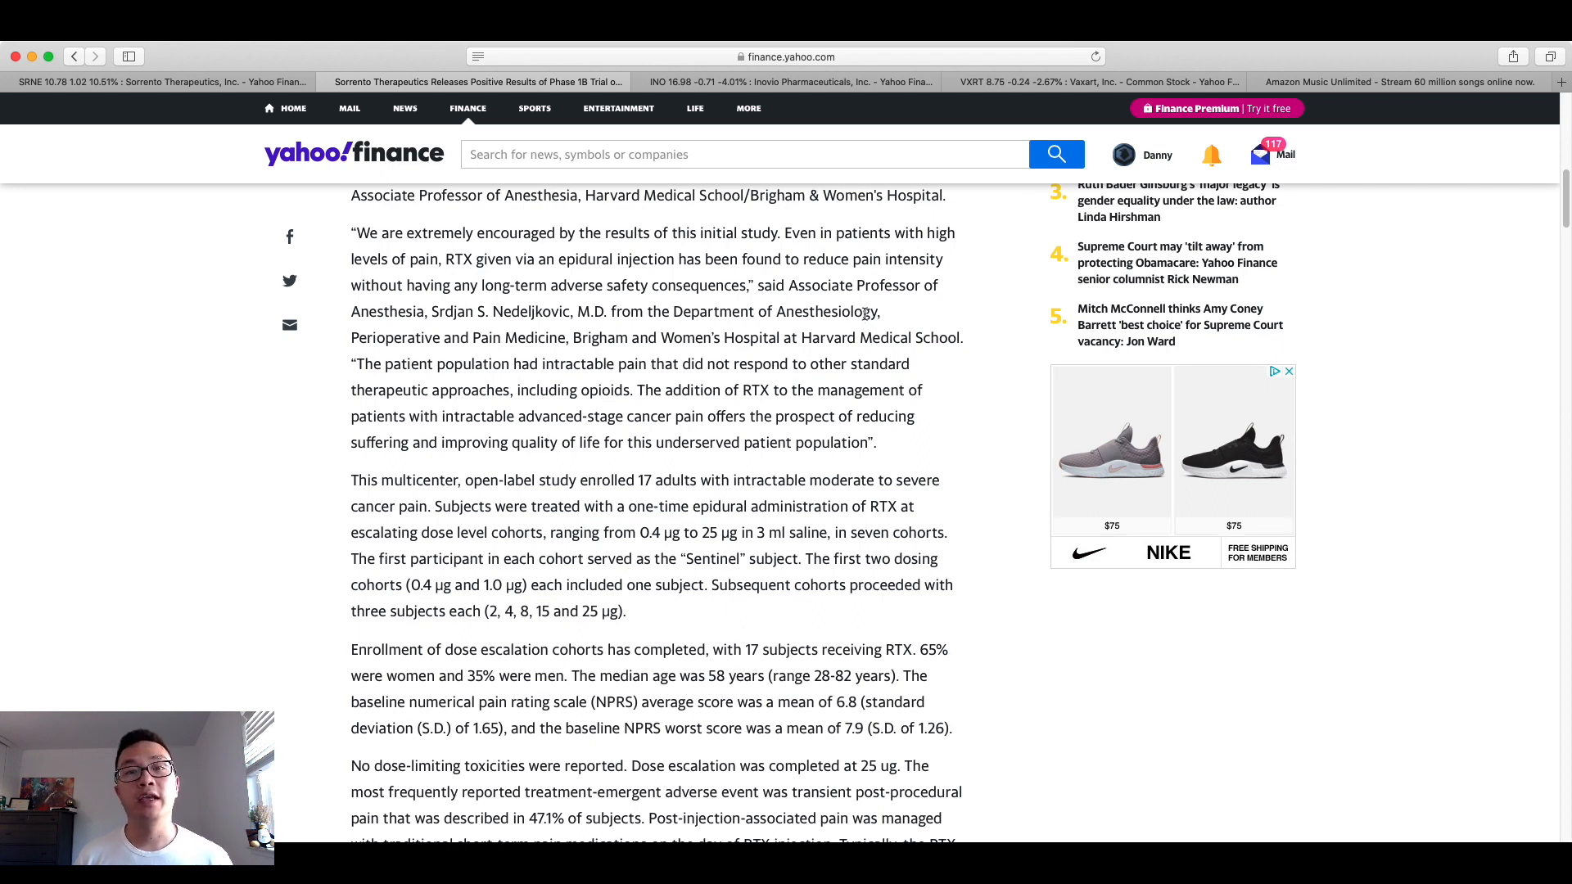
mouse_move(721, 178)
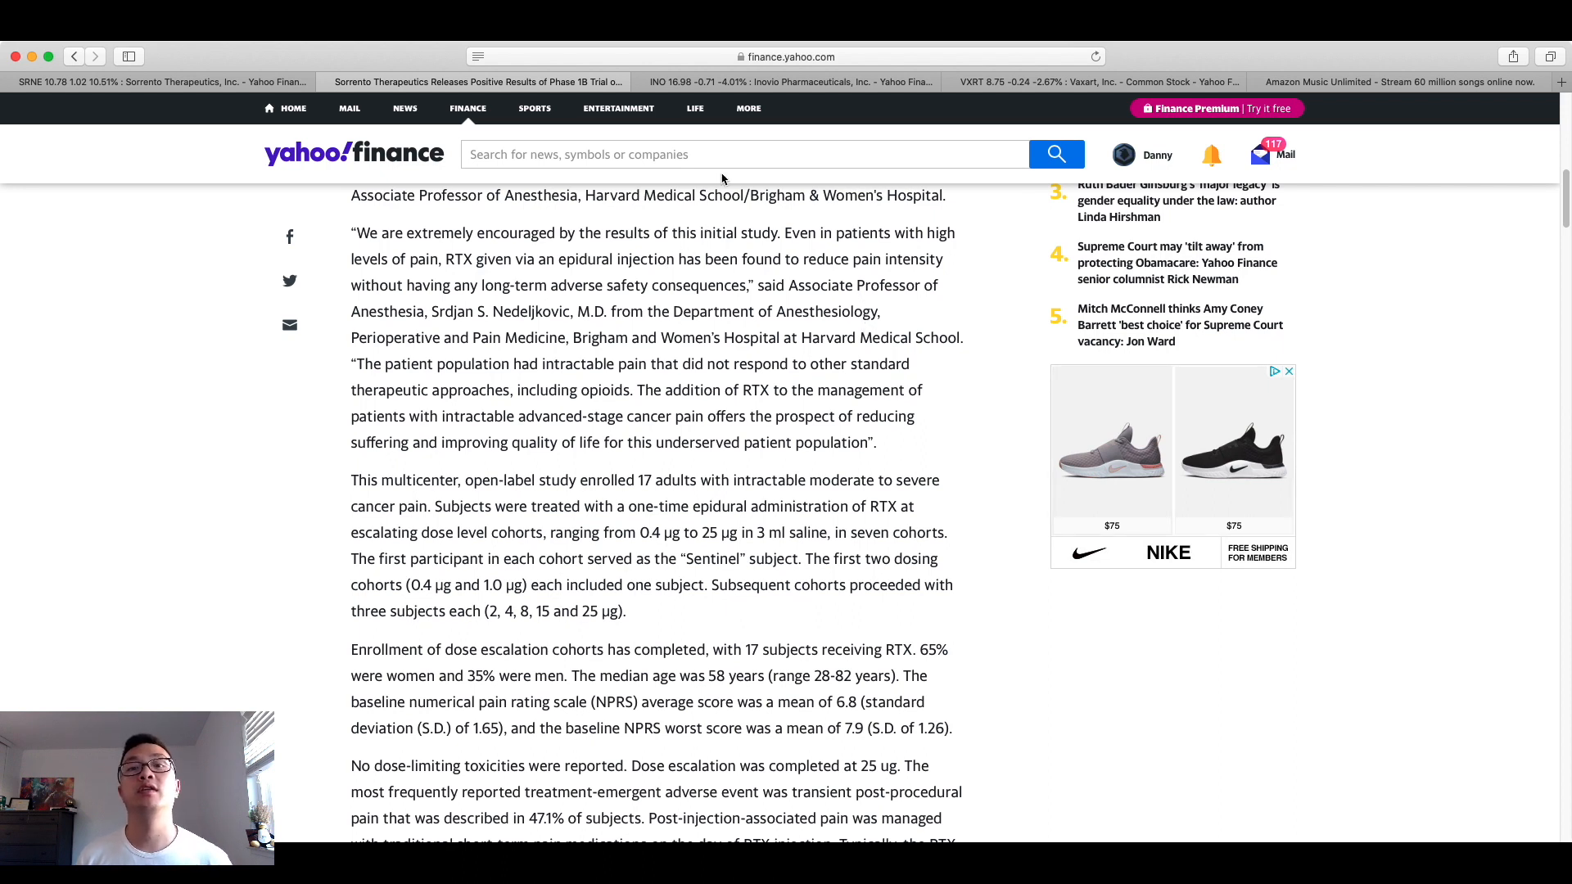
Switch to the INO Inovio Pharmaceuticals quote page showing 16.98 and its 1M chart.
click(783, 82)
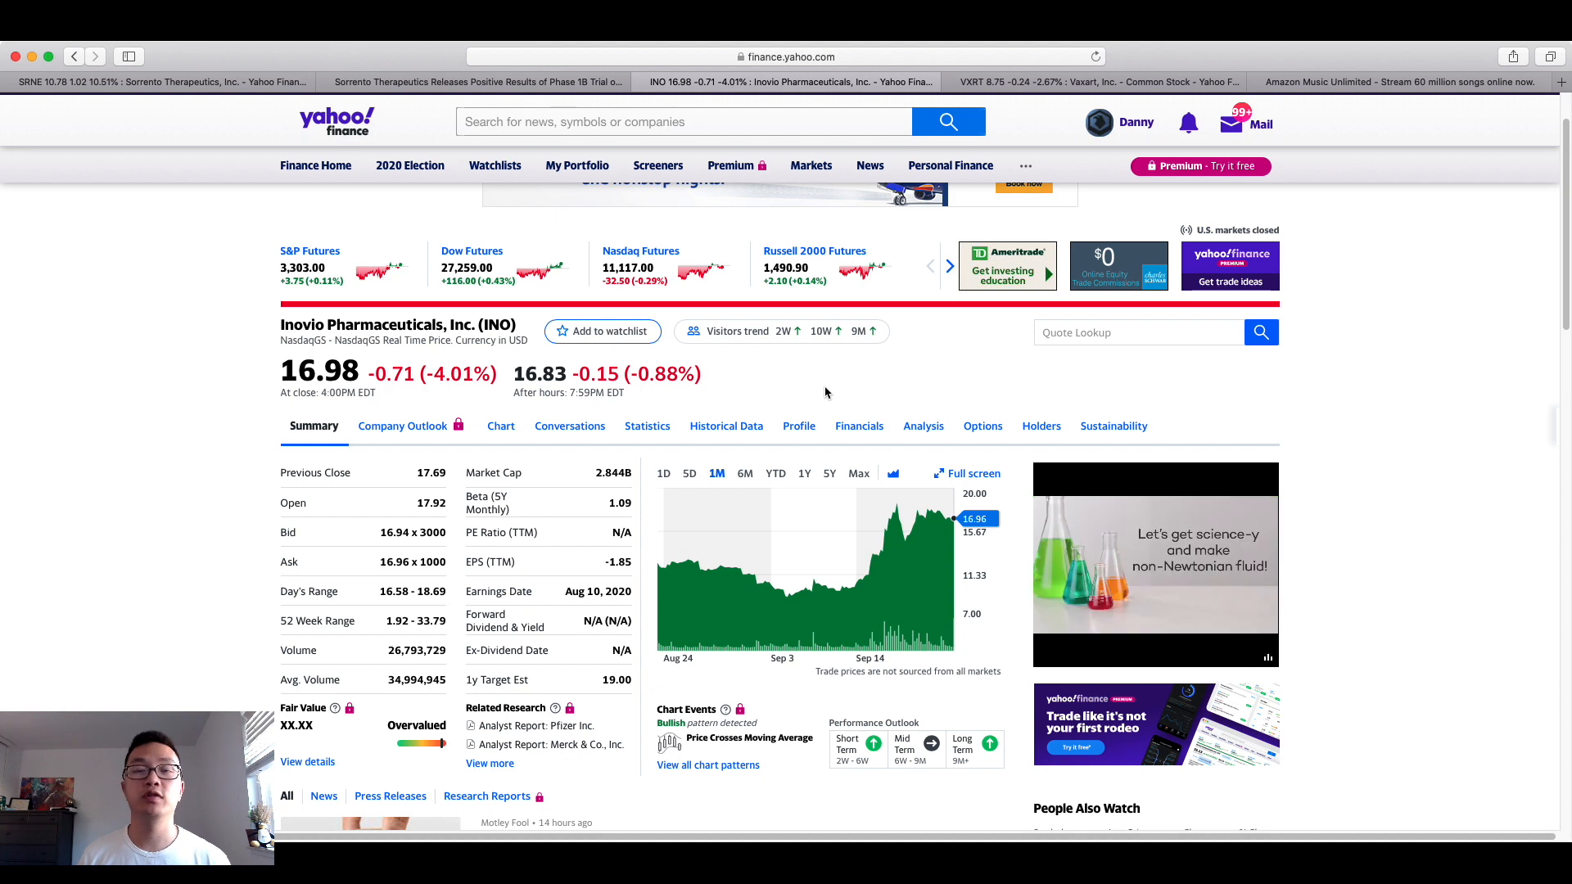
mouse_move(745, 480)
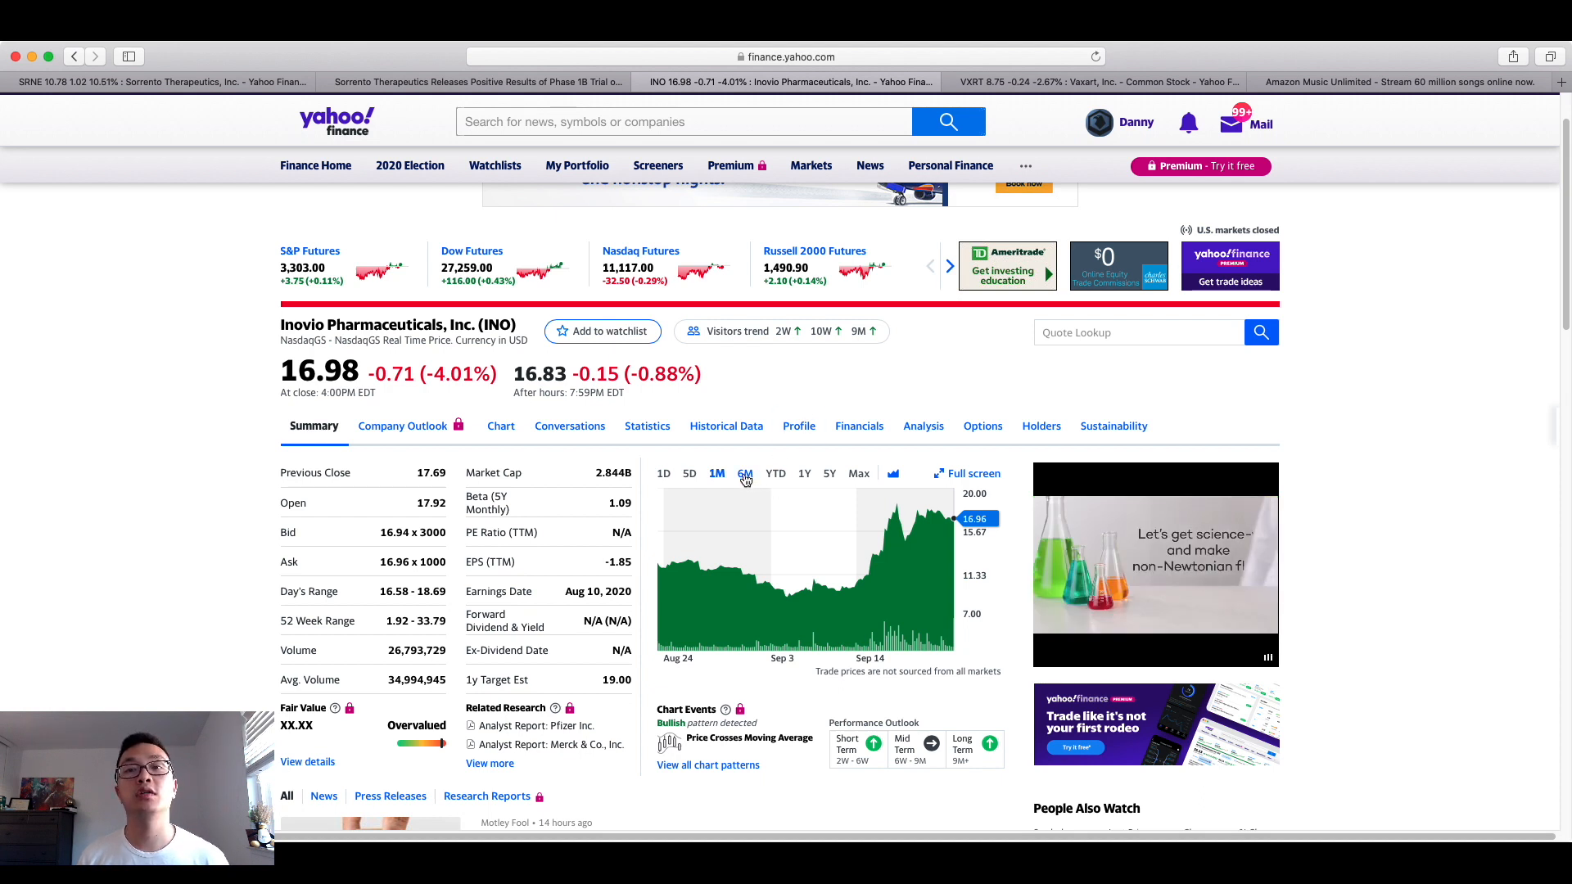
mouse_move(830, 588)
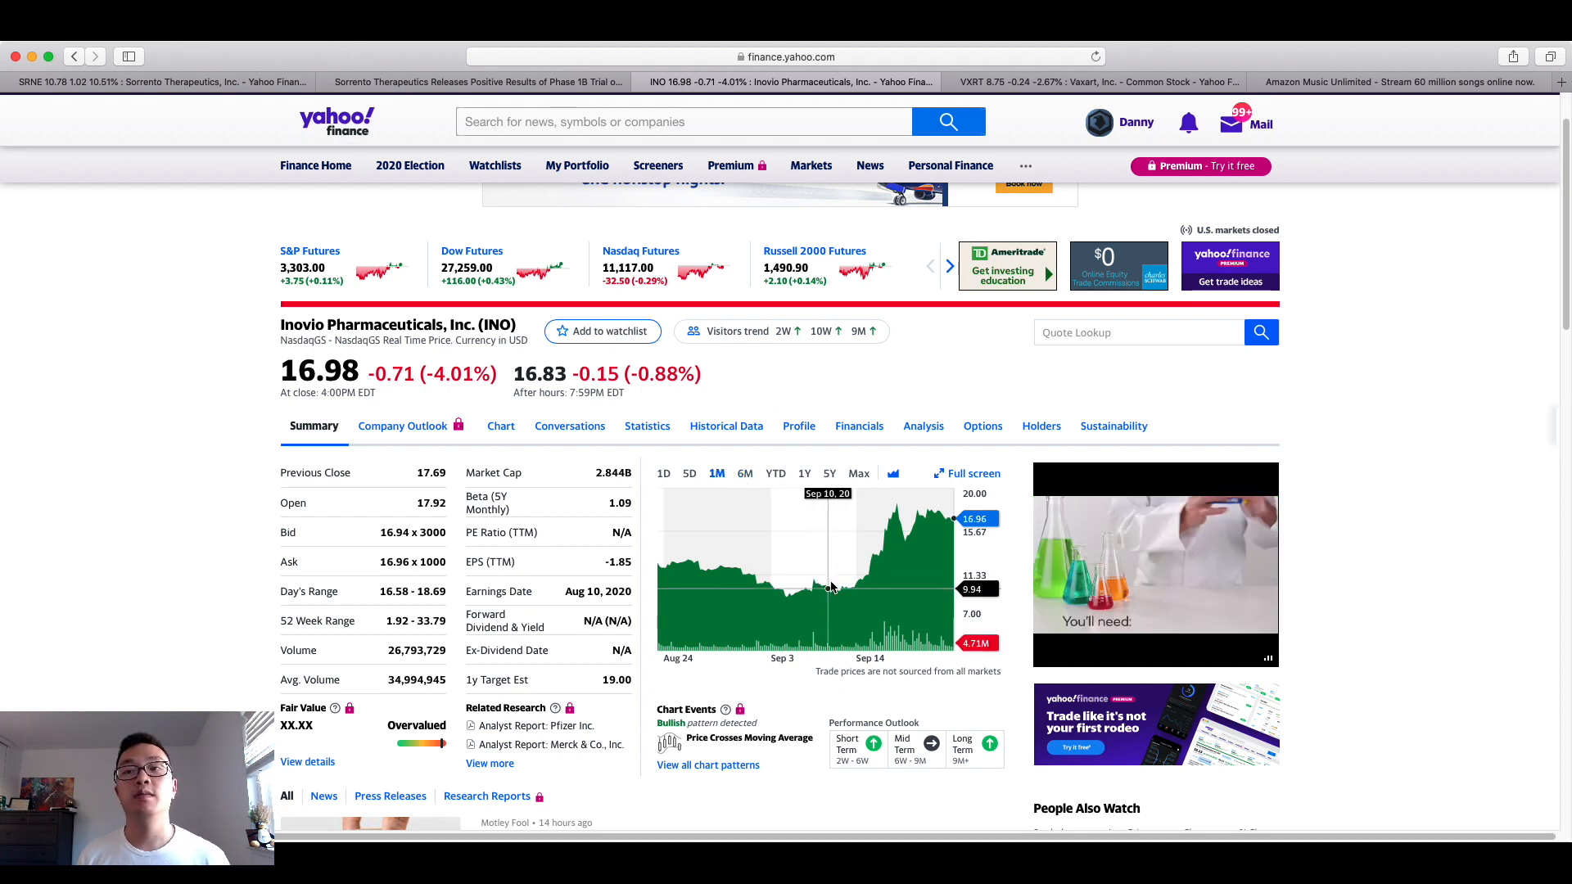
mouse_move(845, 586)
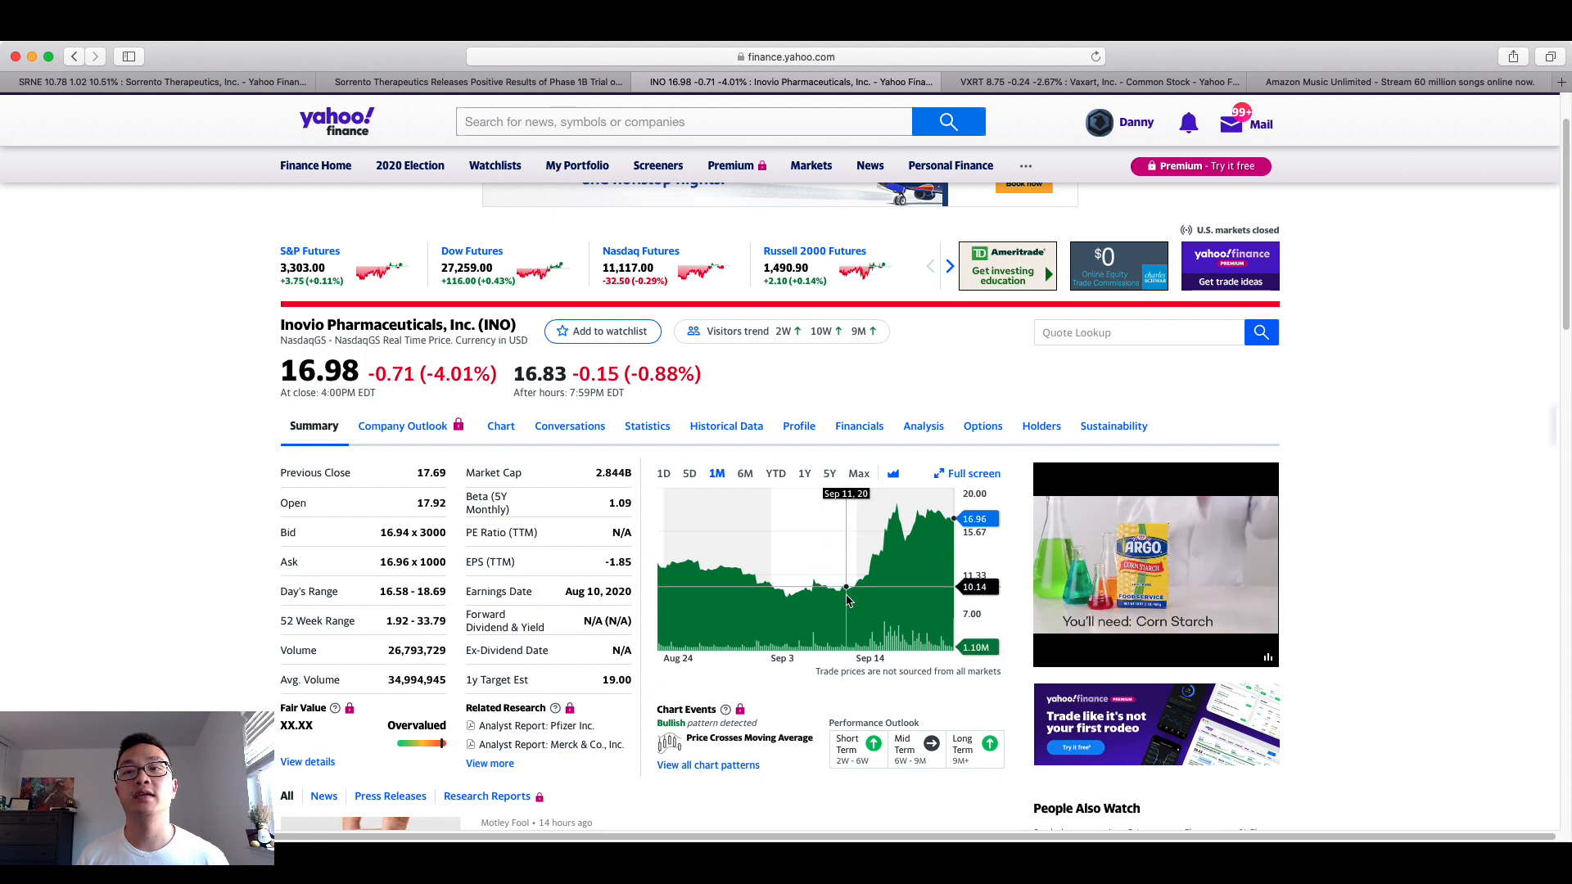
mouse_move(953, 521)
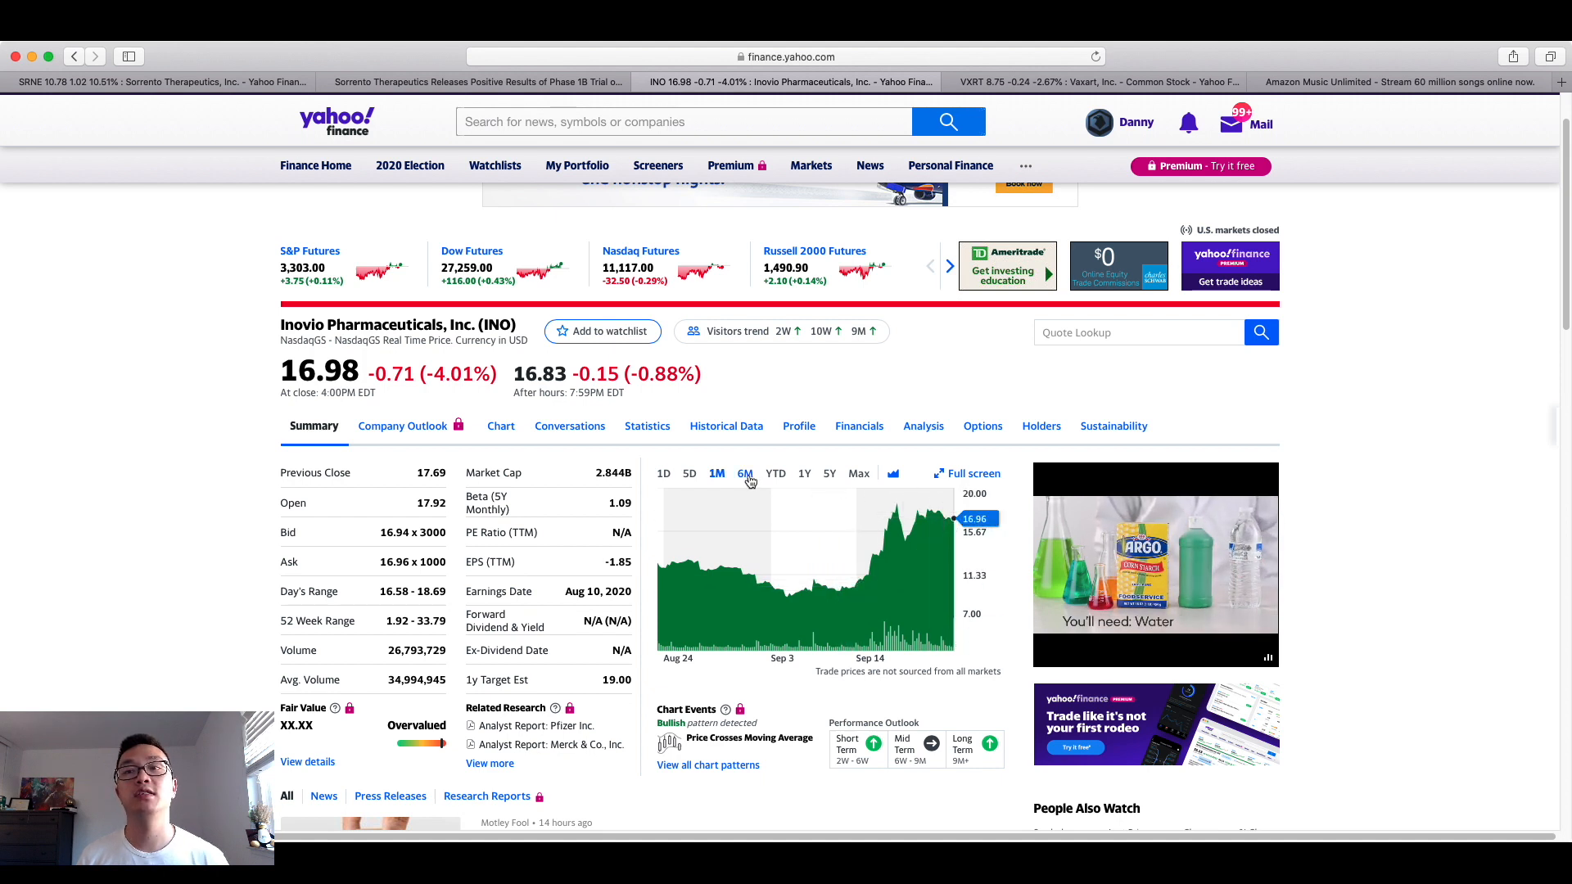
Switch the INO price chart to the 6M range.
click(743, 473)
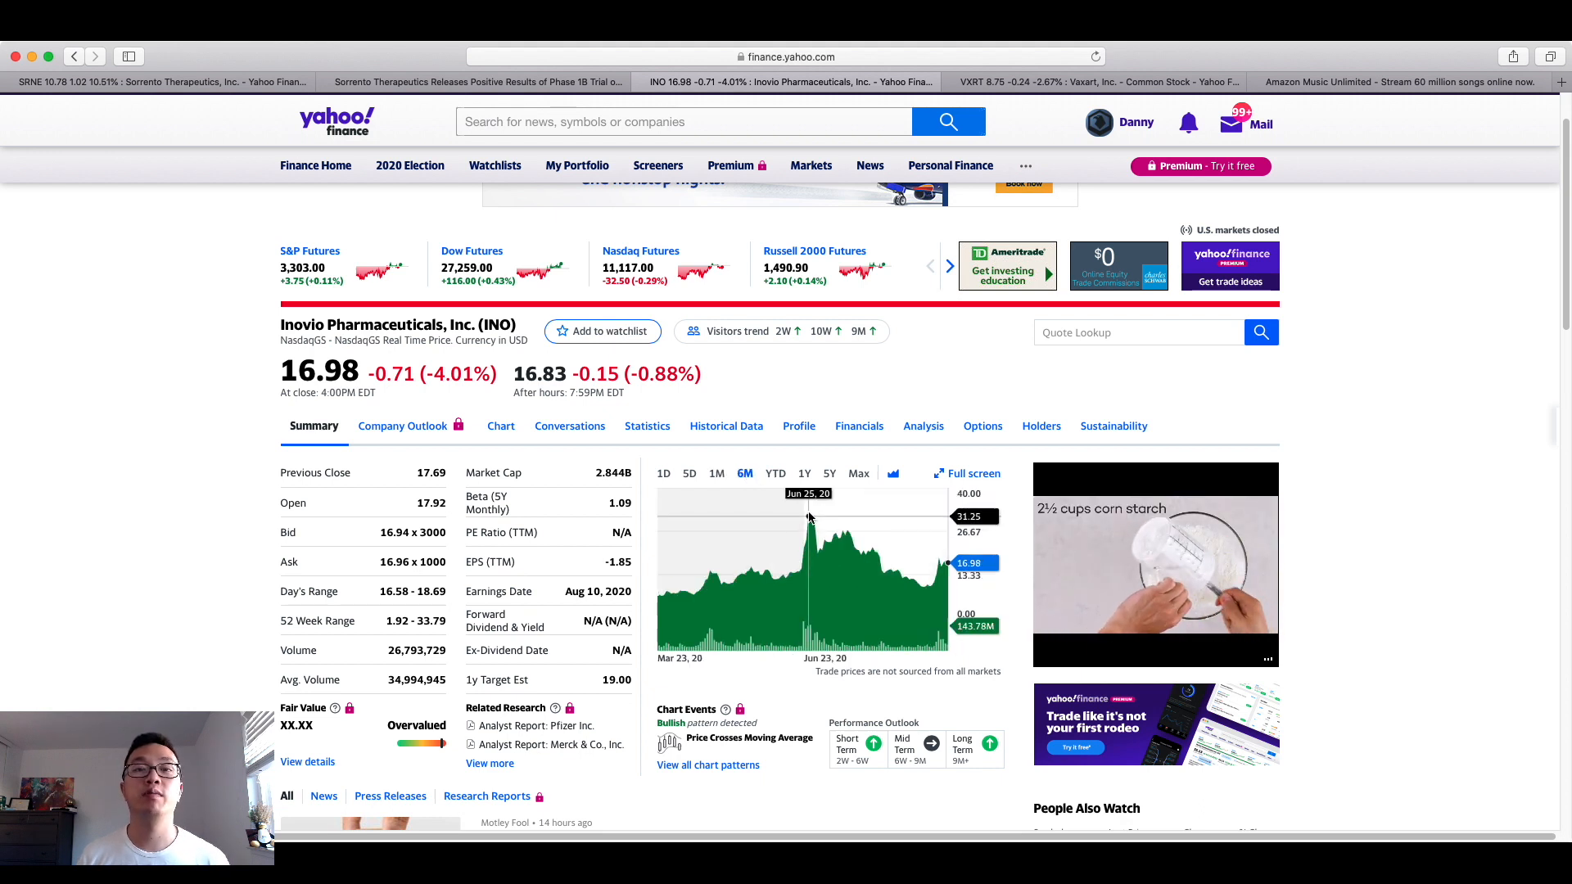
mouse_move(948, 573)
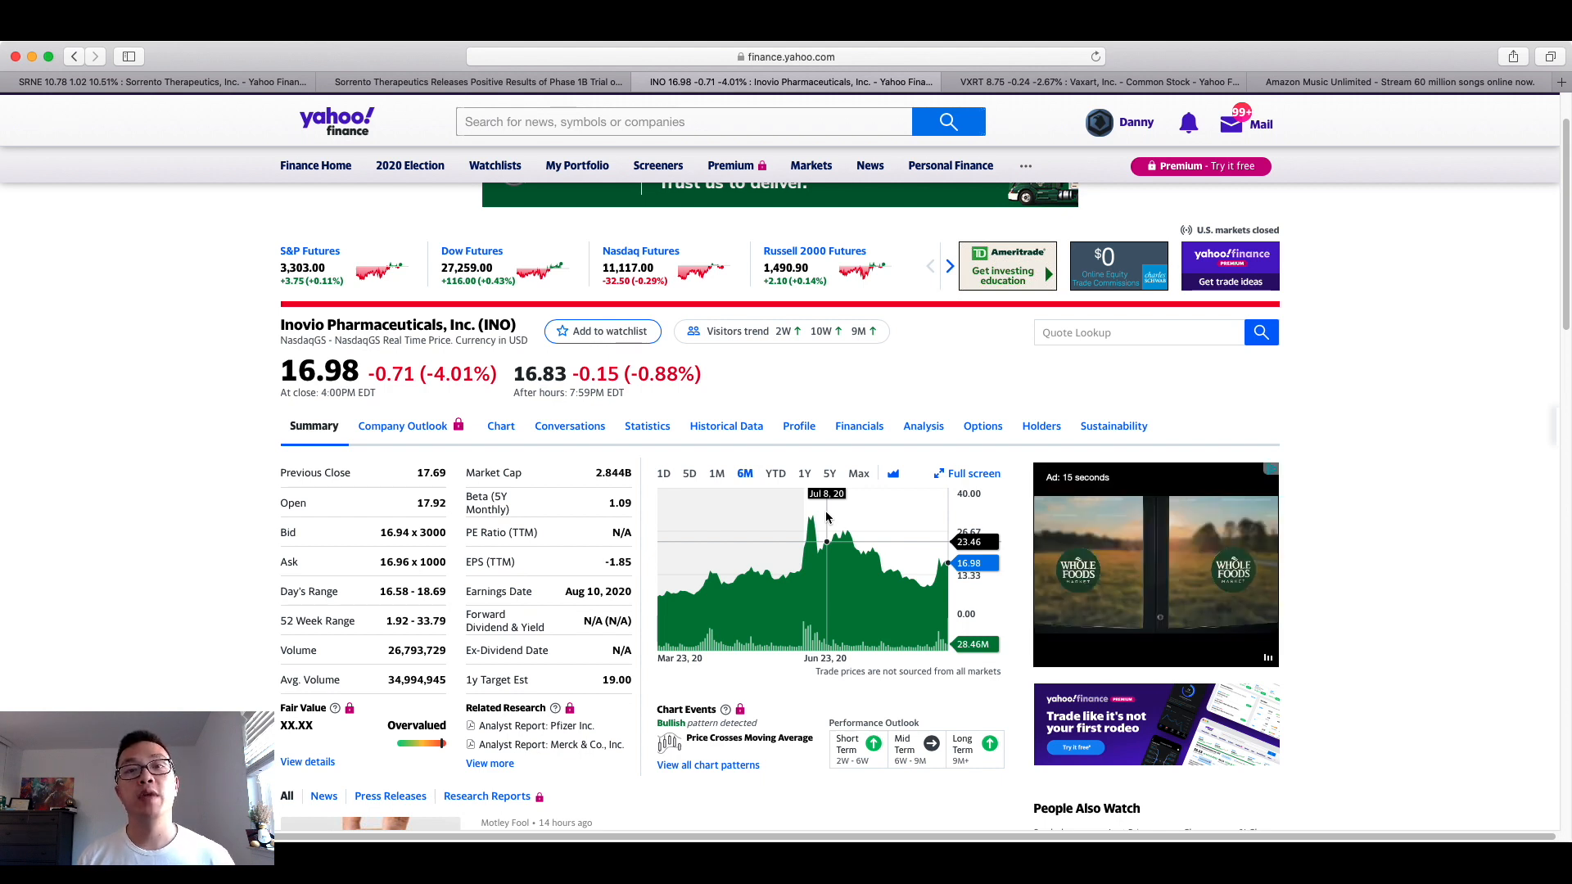
mouse_move(827, 516)
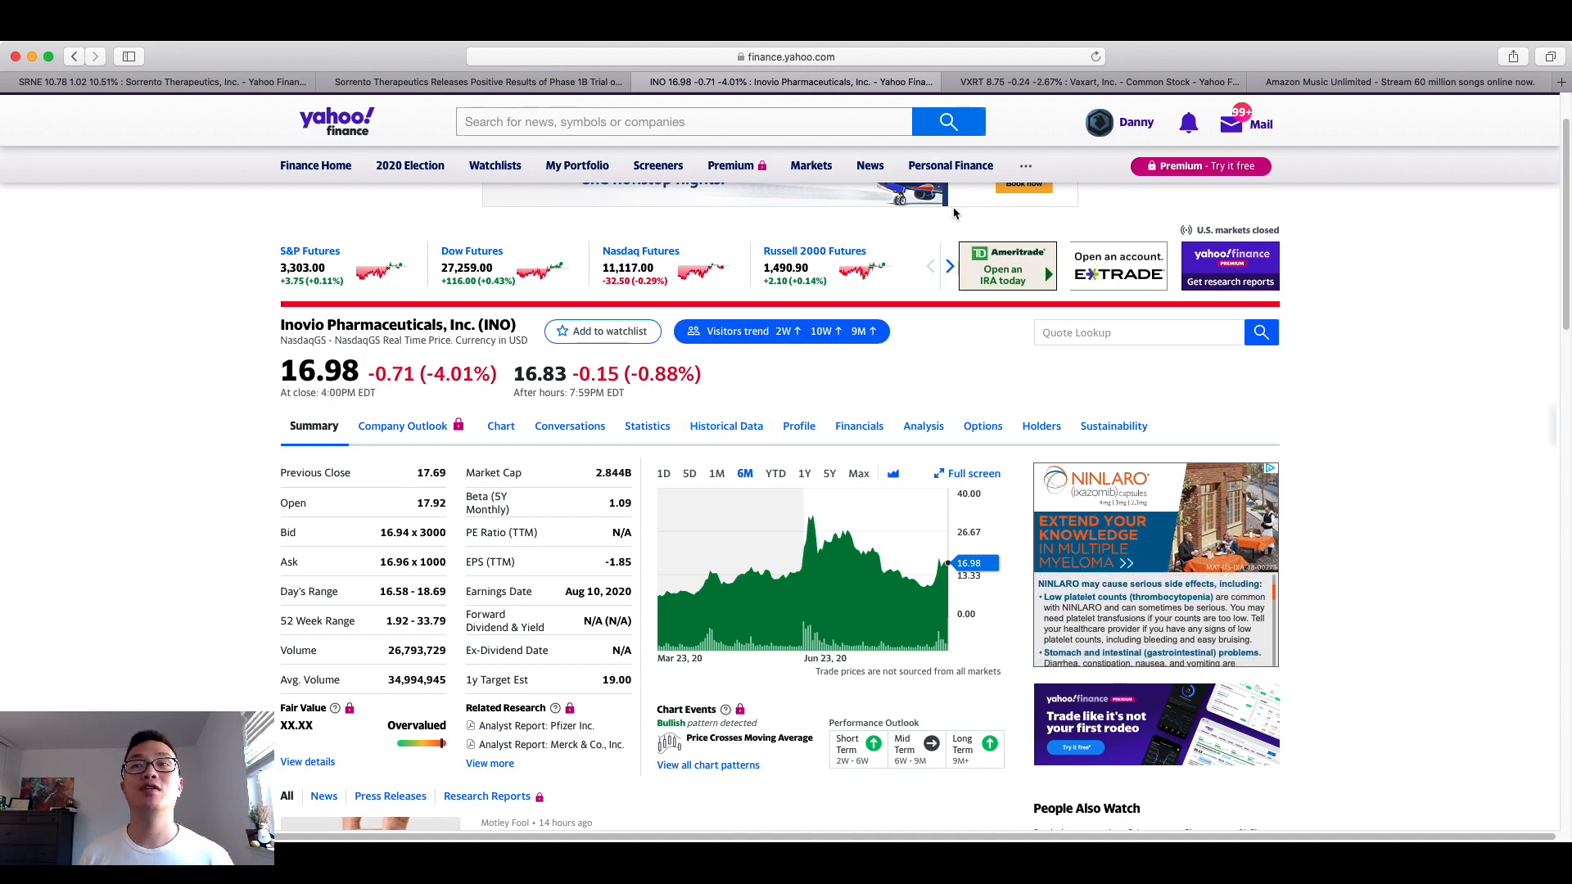
Switch to the VXRT Vaxart quote page showing 8.75 and scroll to its 1M chart.
click(1093, 82)
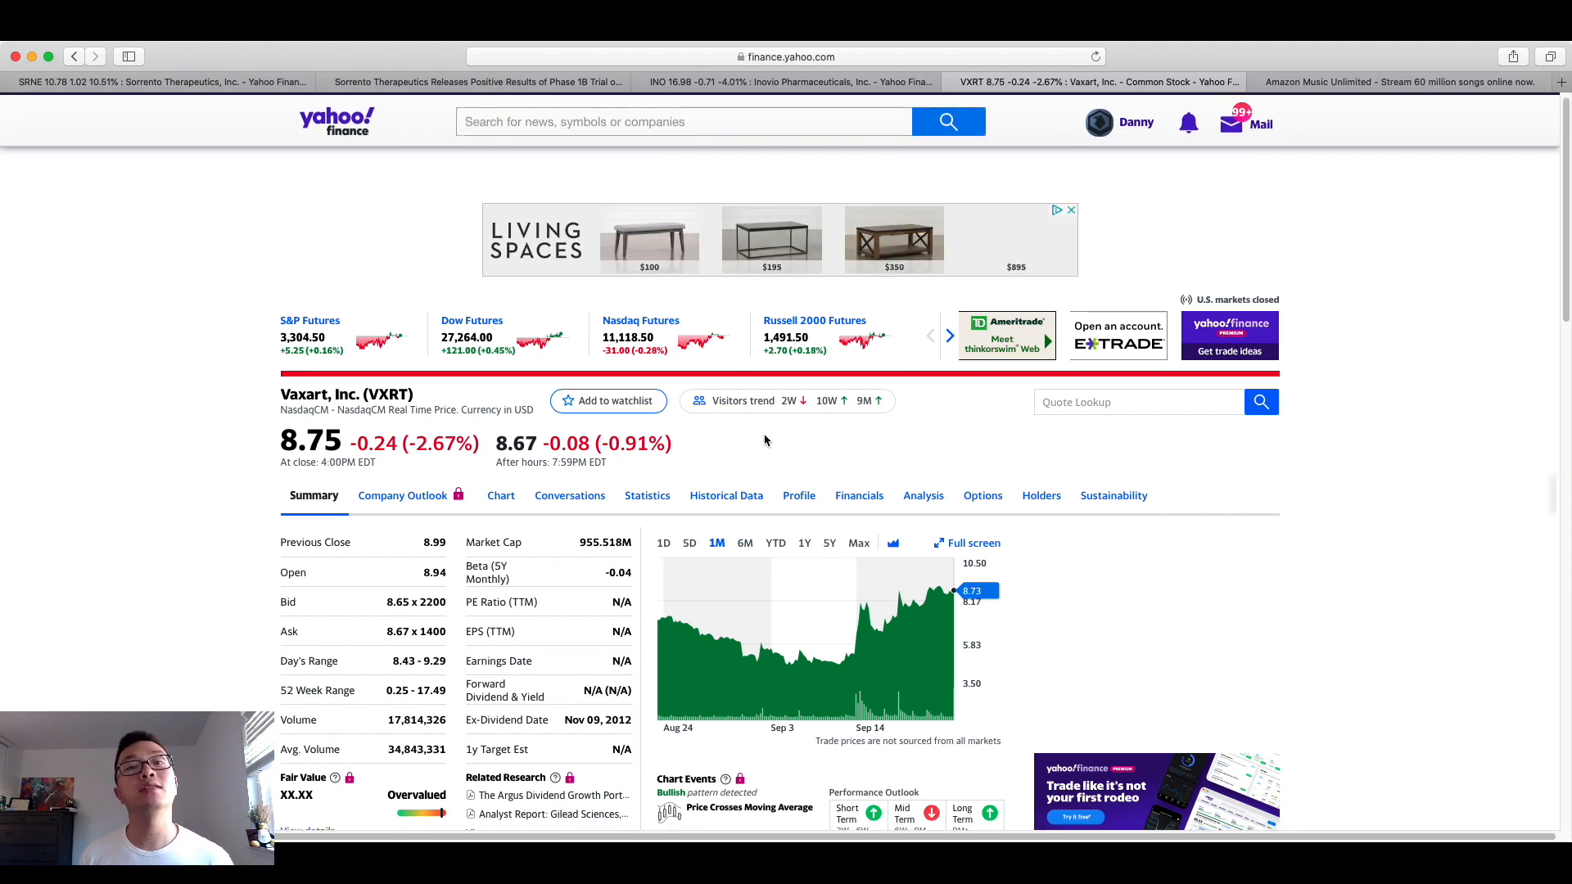
scroll(down, 3)
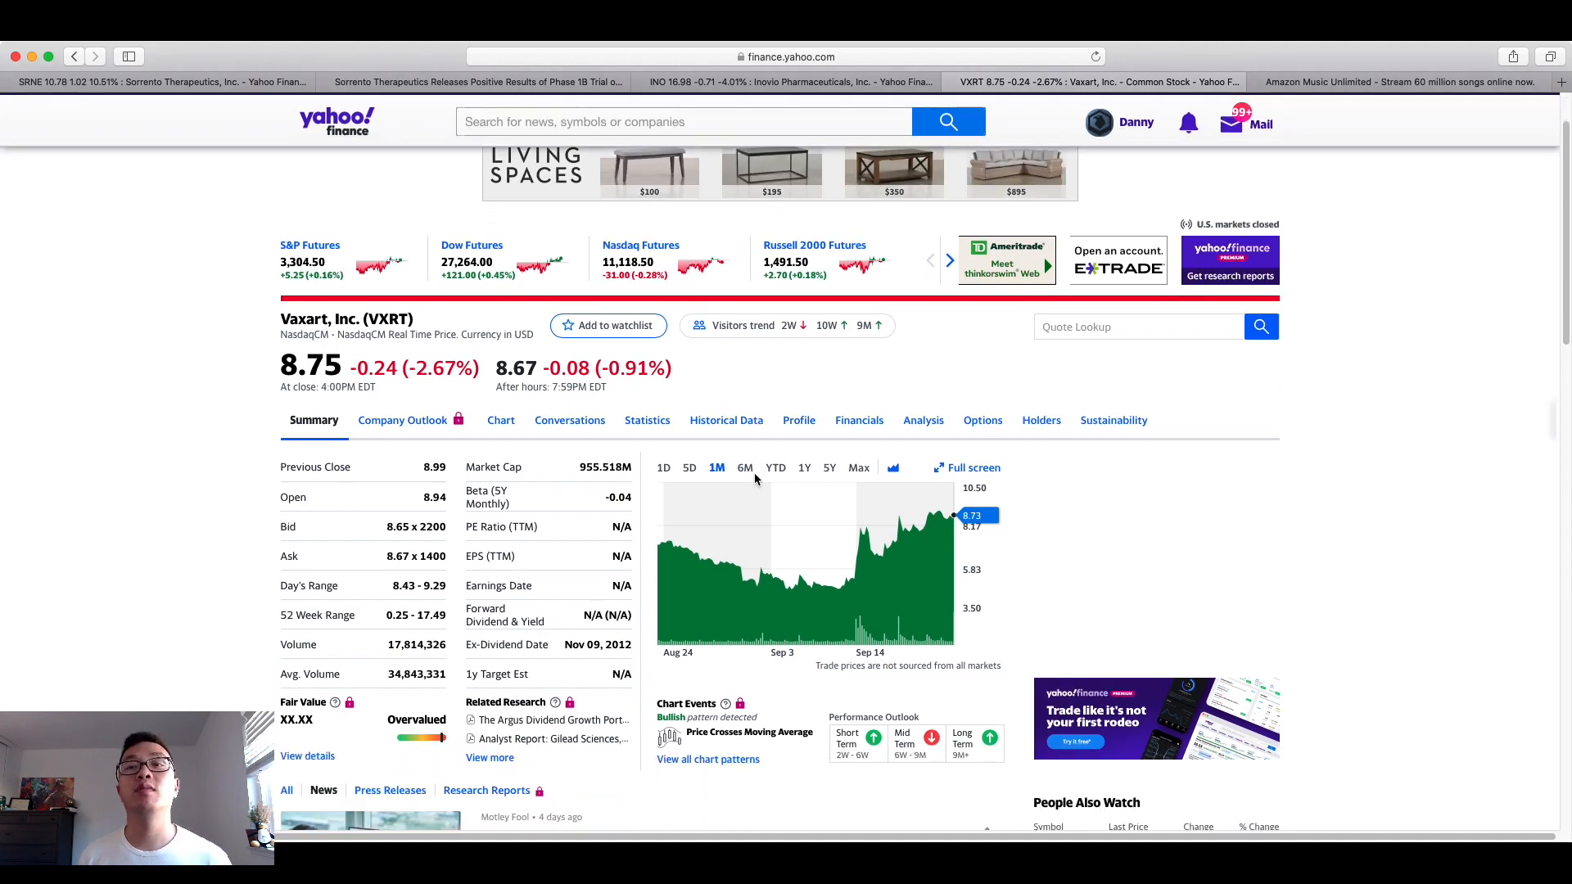
mouse_move(840, 588)
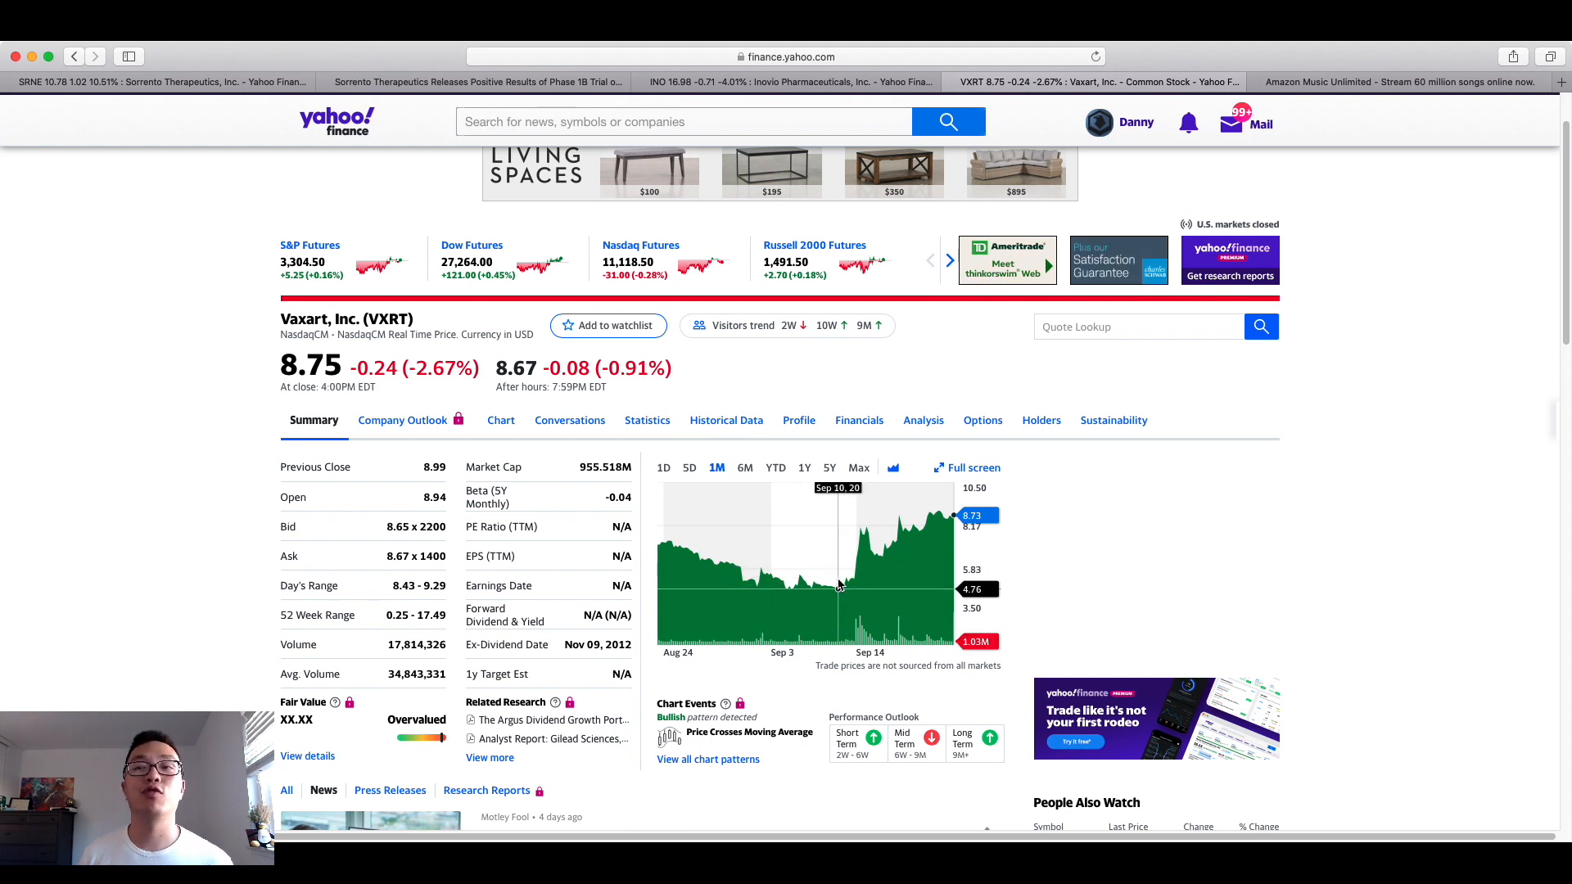
mouse_move(951, 519)
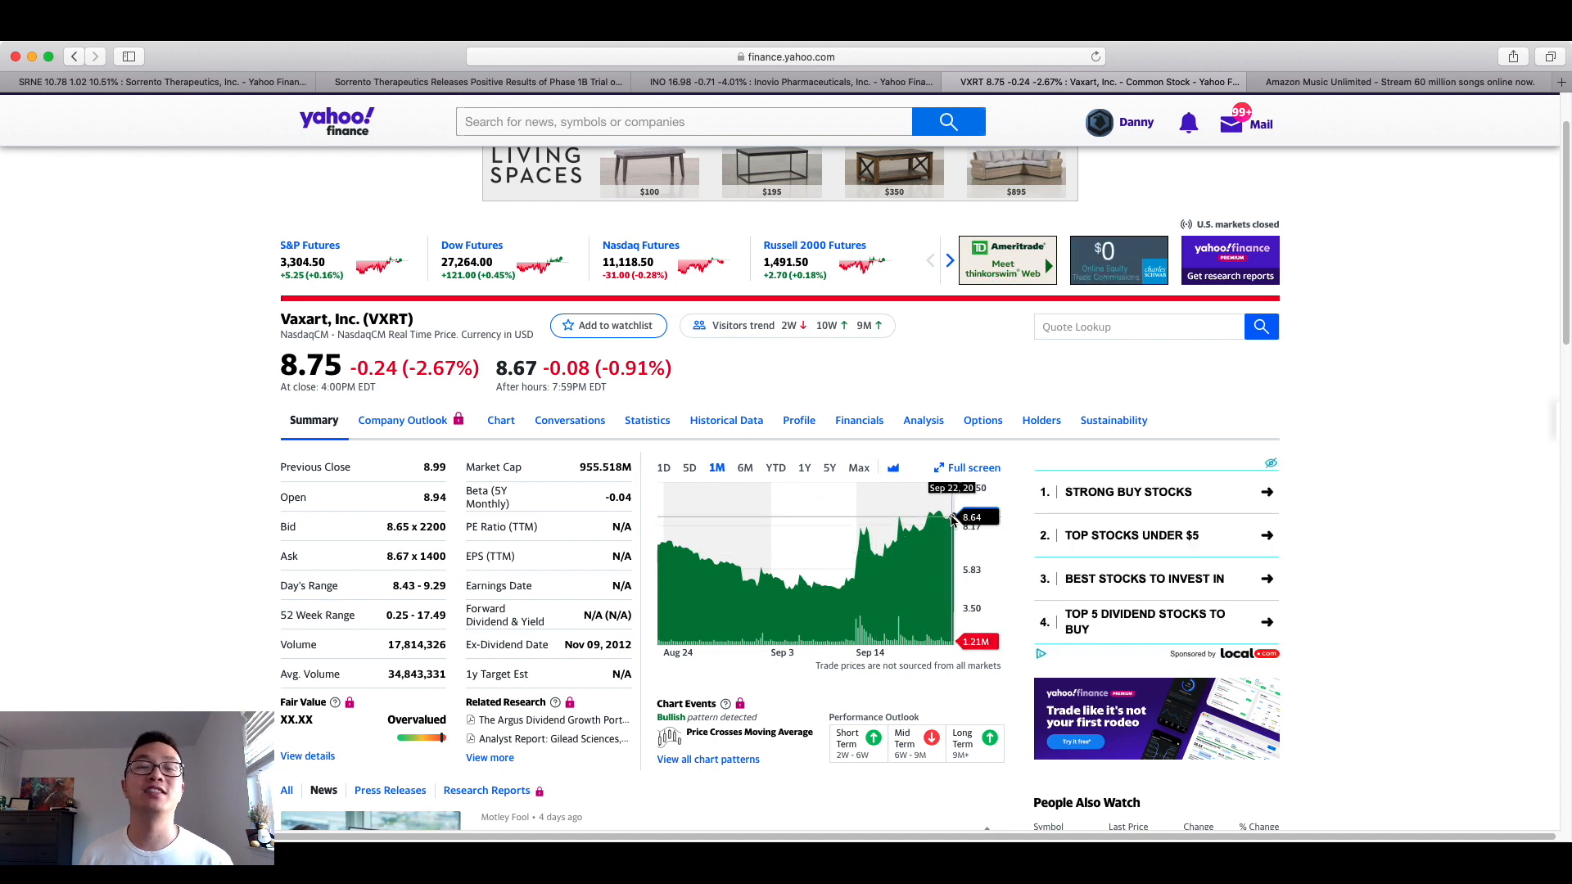
mouse_move(950, 519)
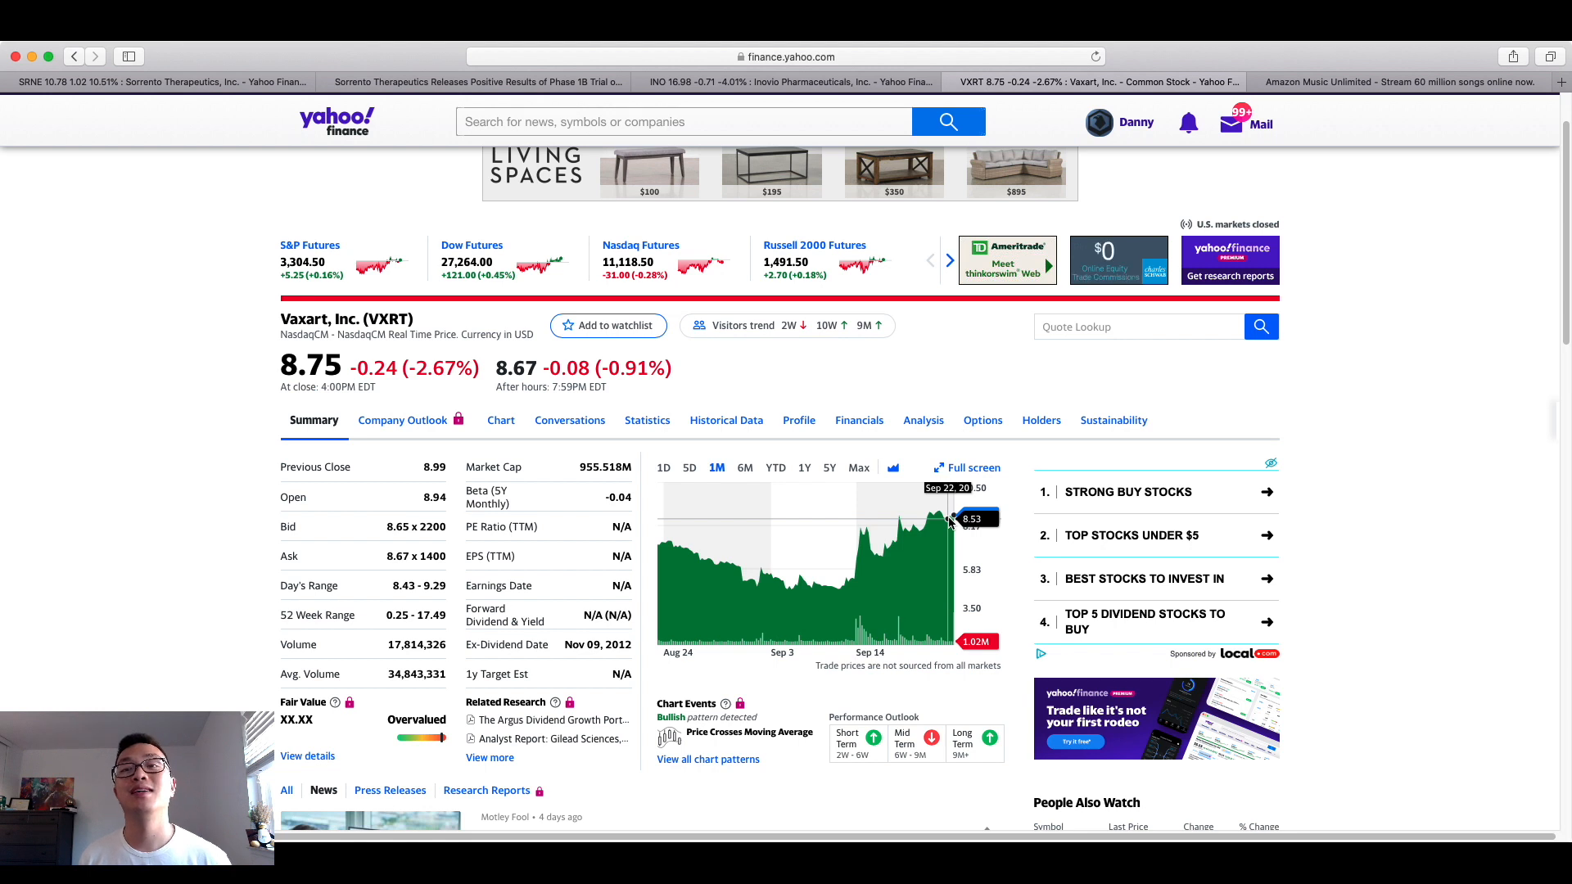
Switch the VXRT price chart to the 6M range.
click(745, 467)
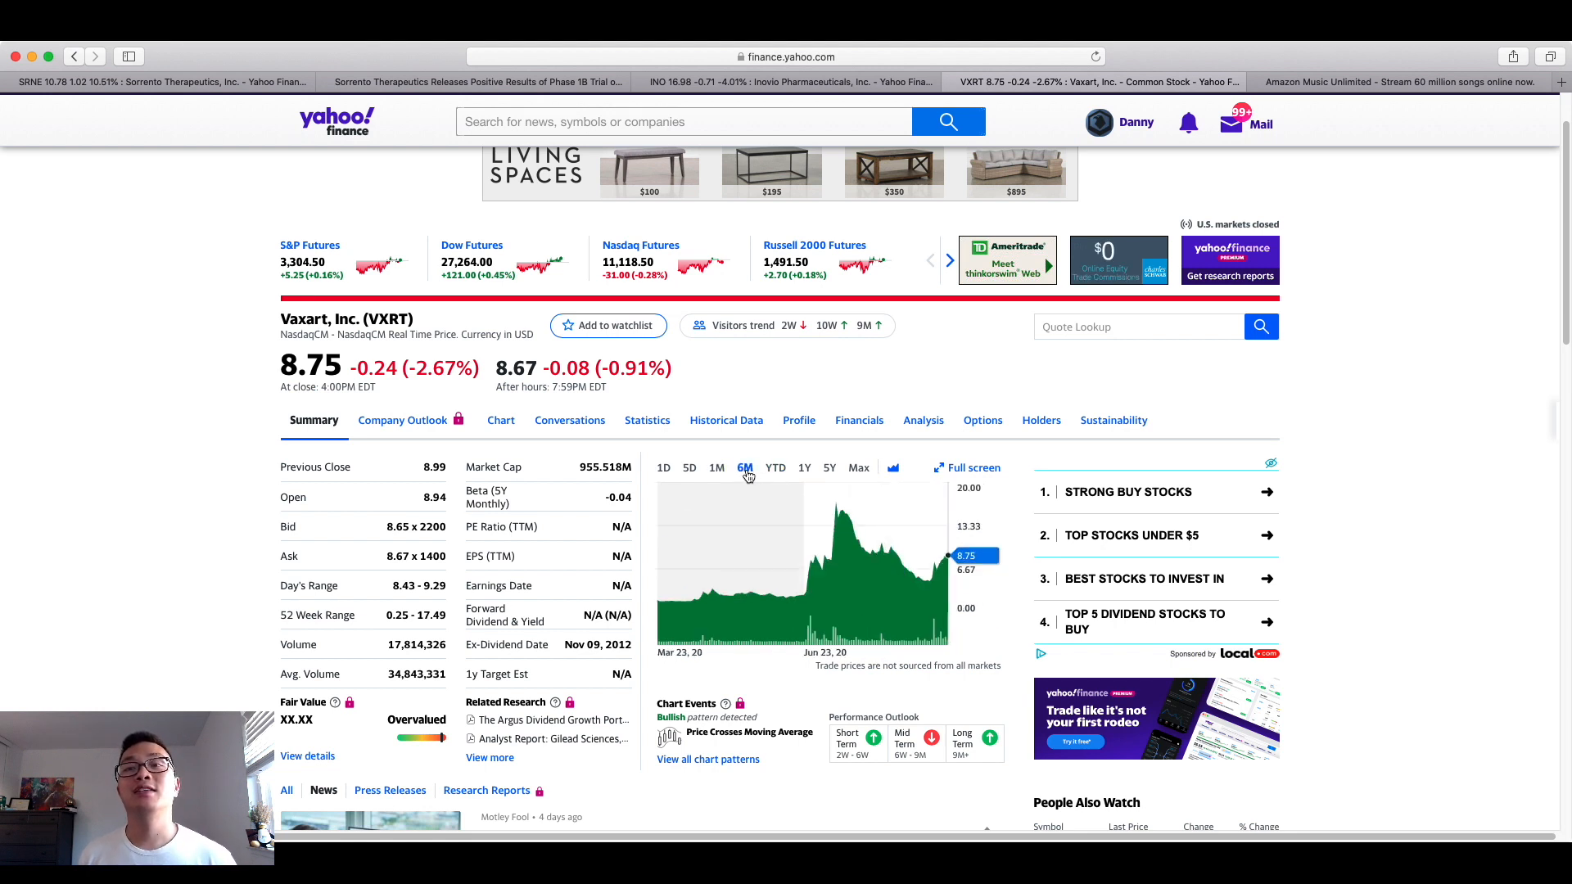
mouse_move(834, 506)
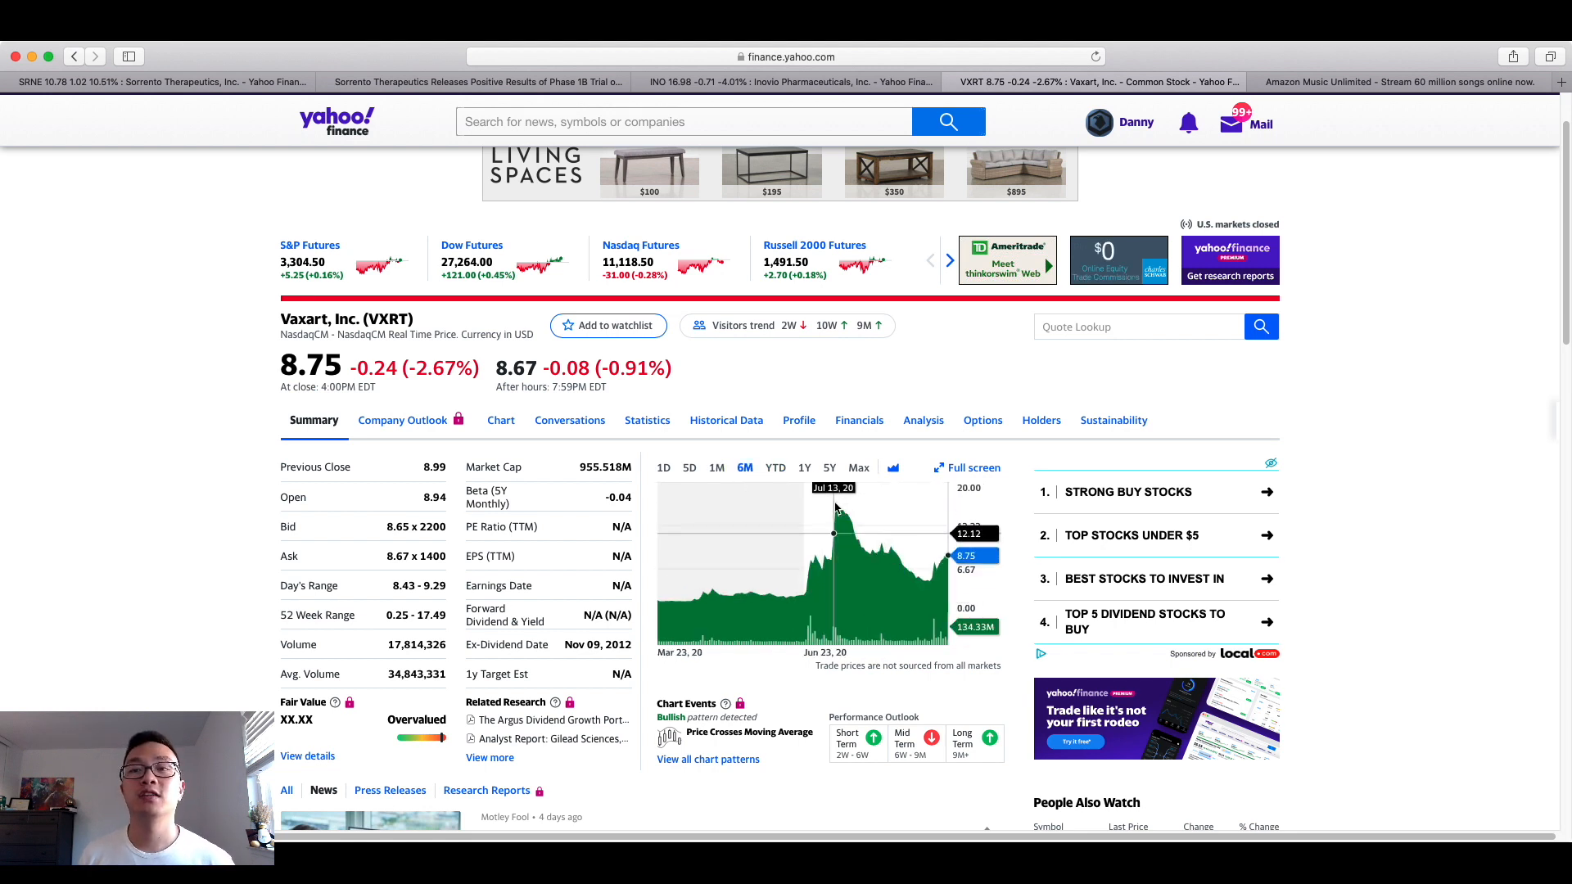
mouse_move(837, 506)
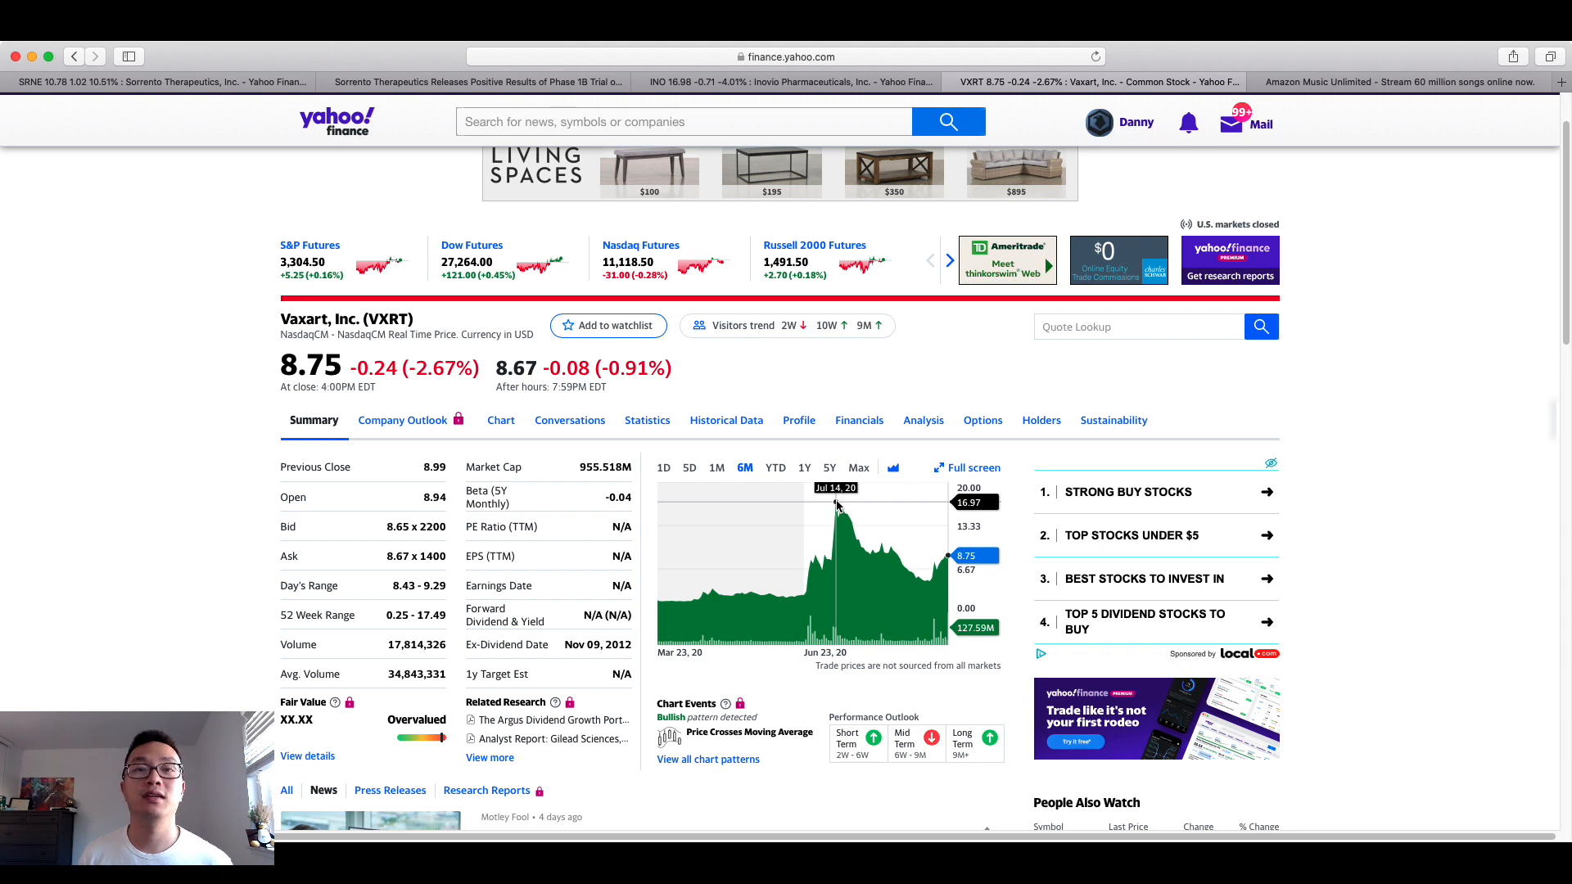
mouse_move(943, 560)
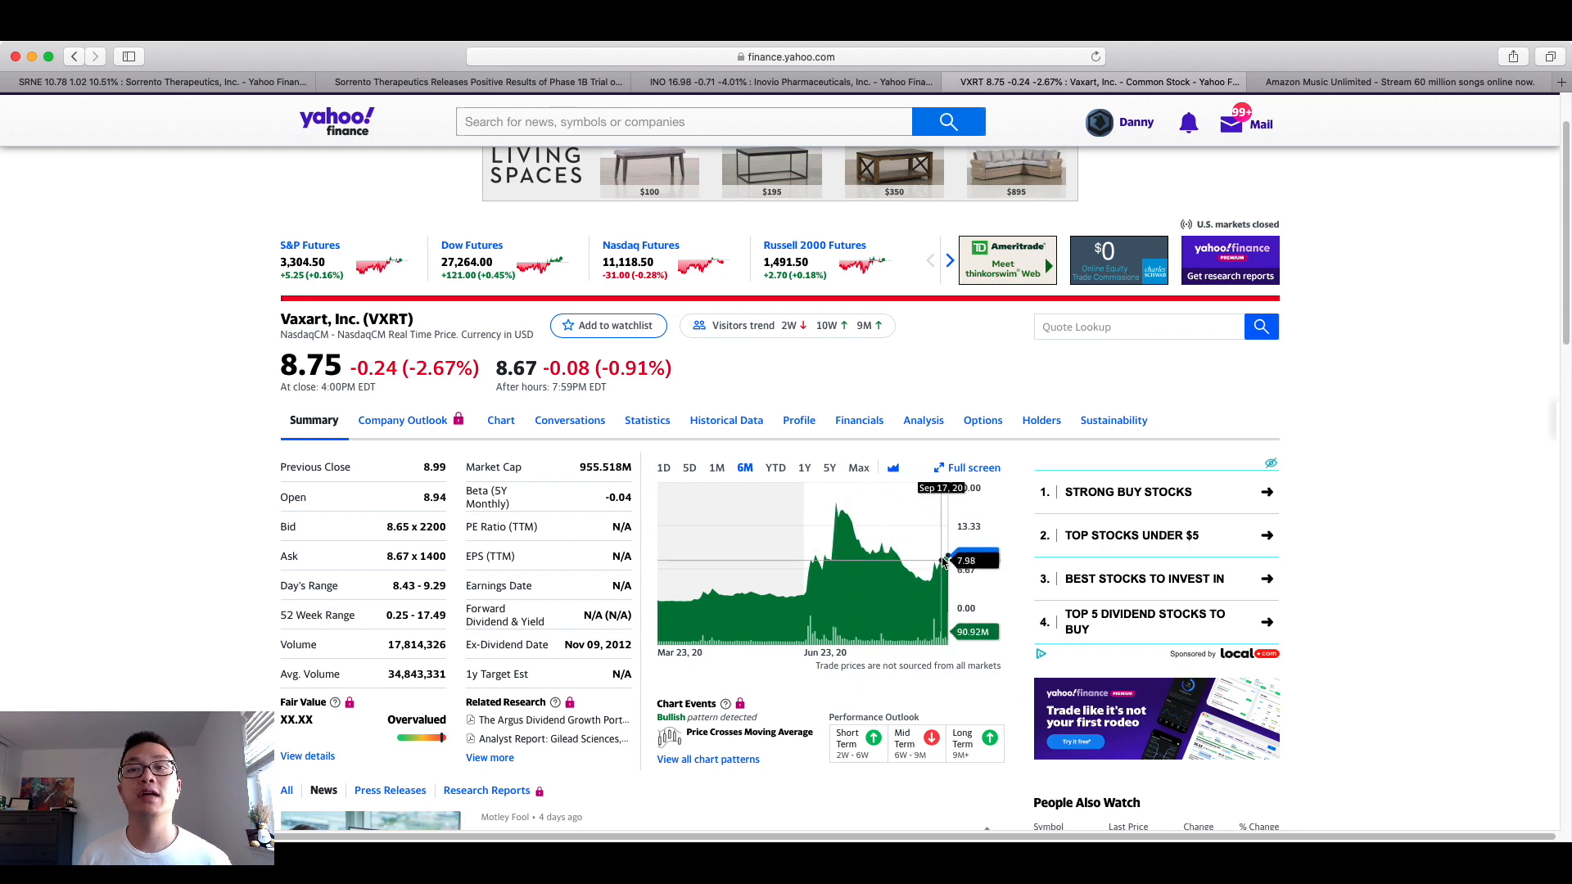
mouse_move(987, 485)
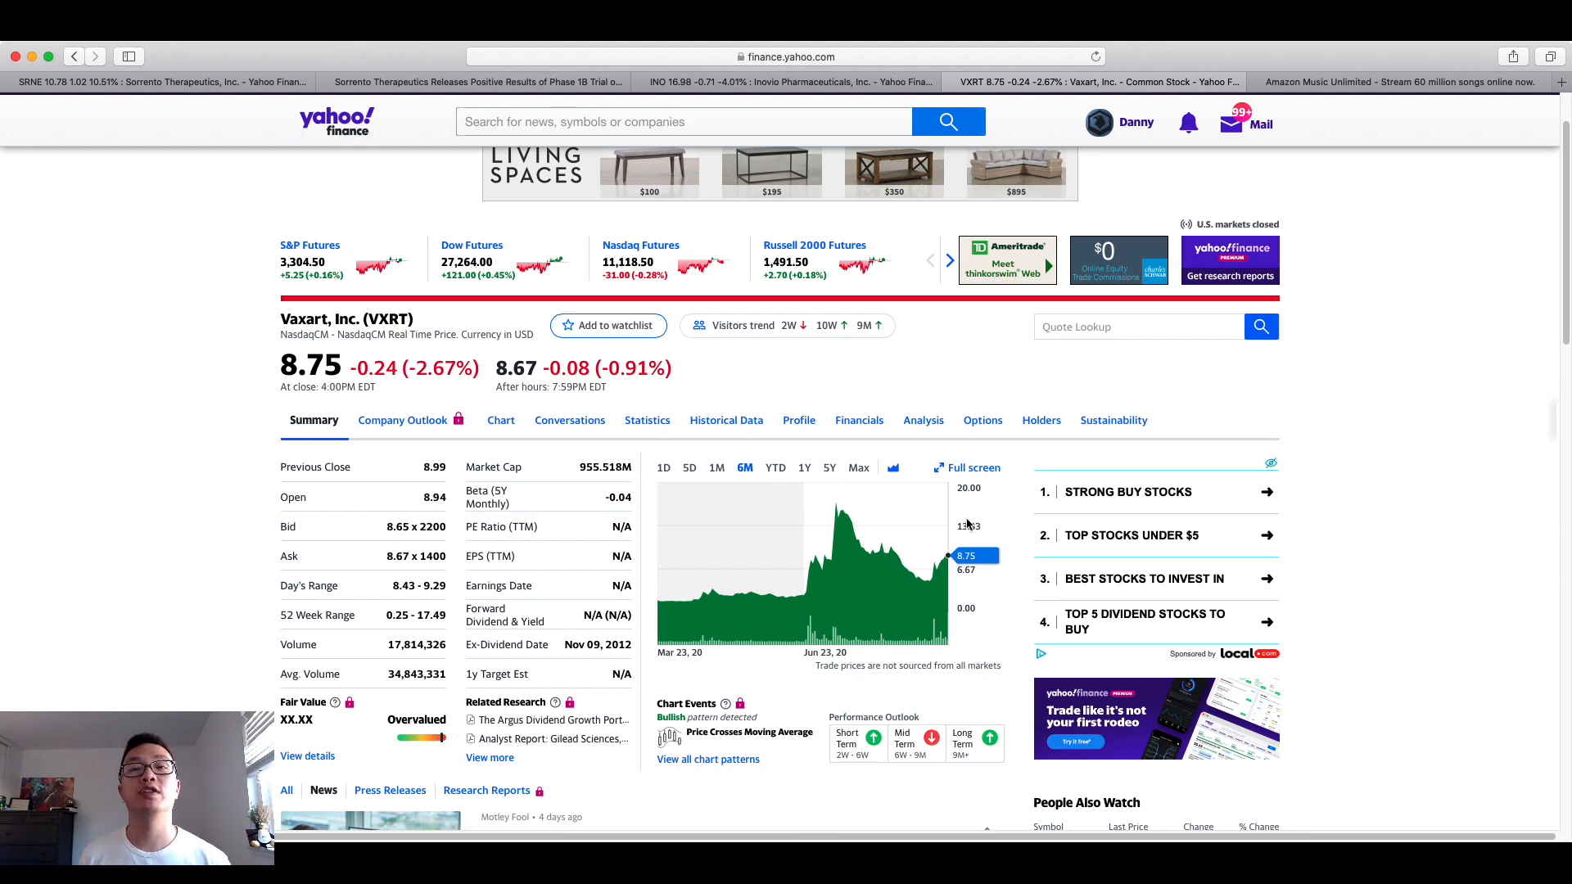
mouse_move(960, 518)
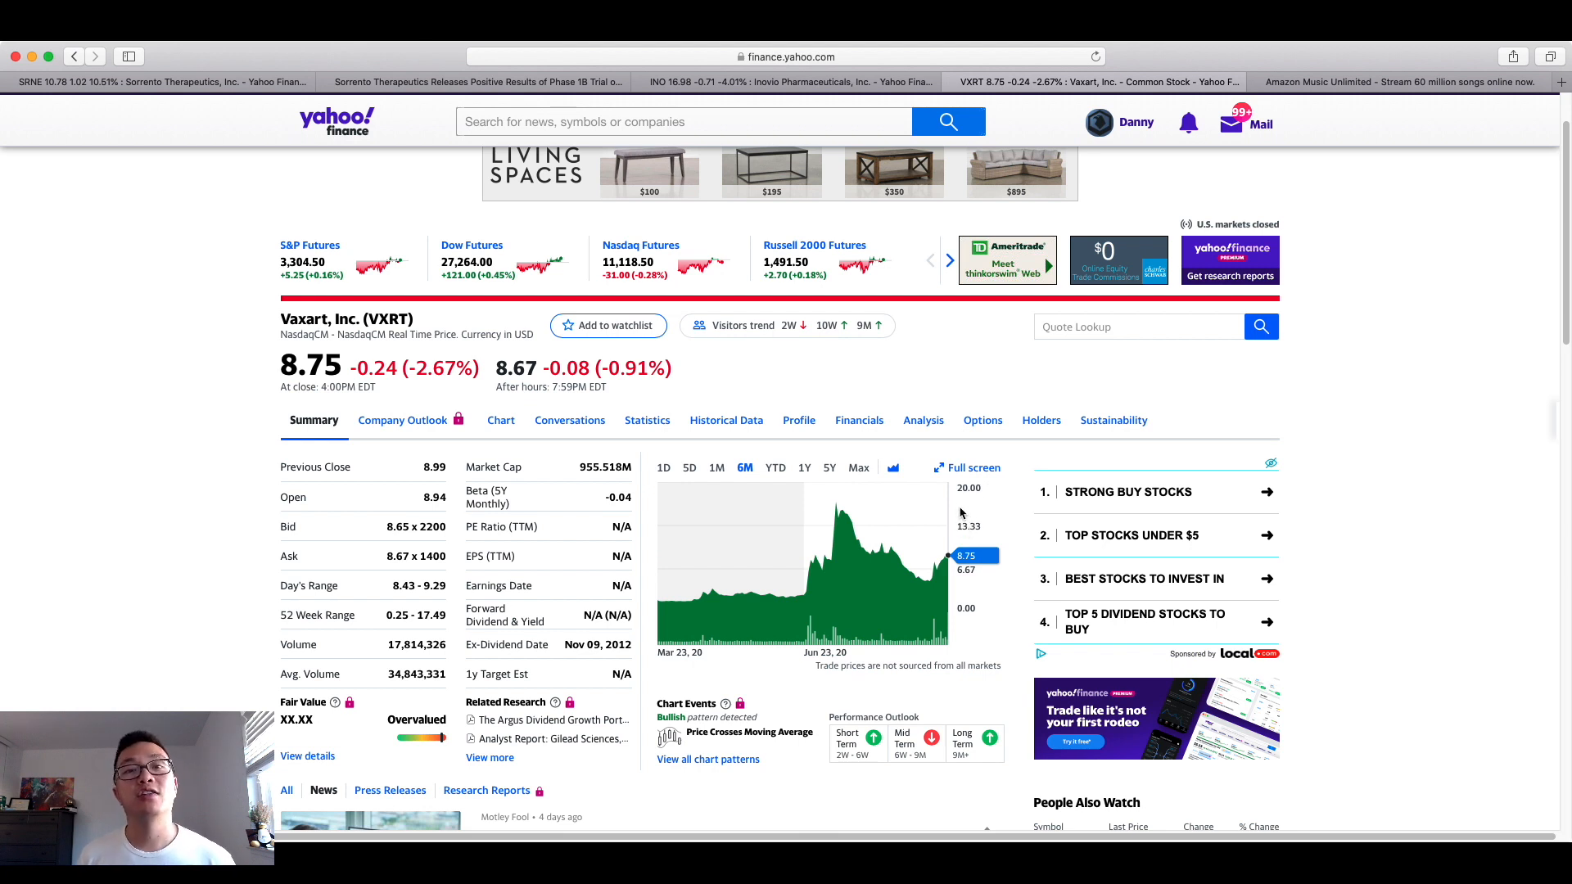